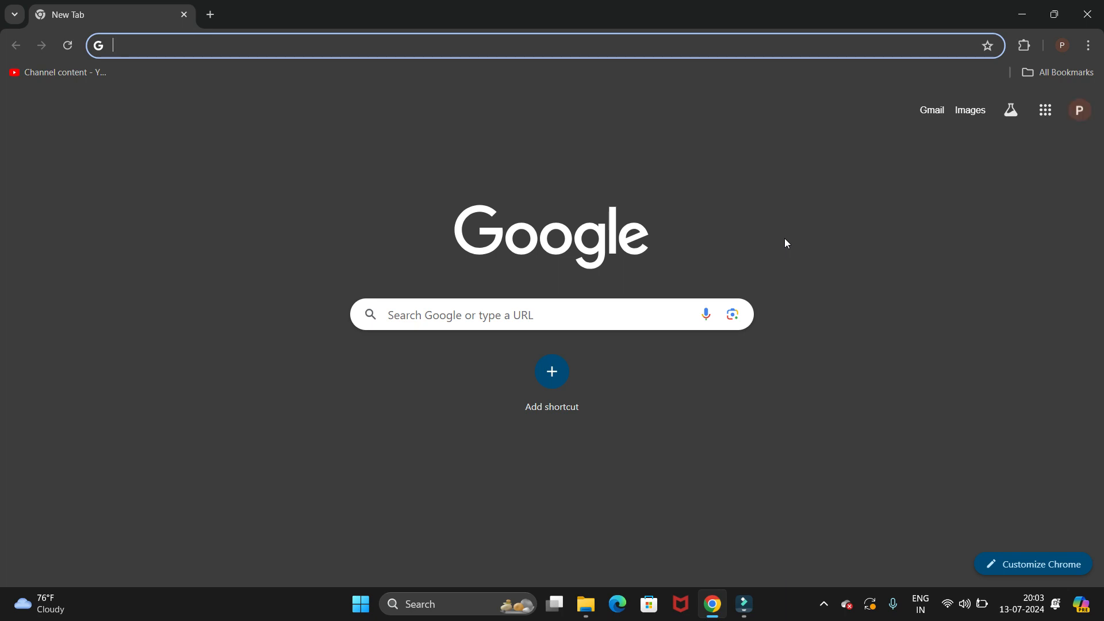
- Search Google for 'gcc 14 download' and locate the SourceForge gcc-win64 result
type("gcc")
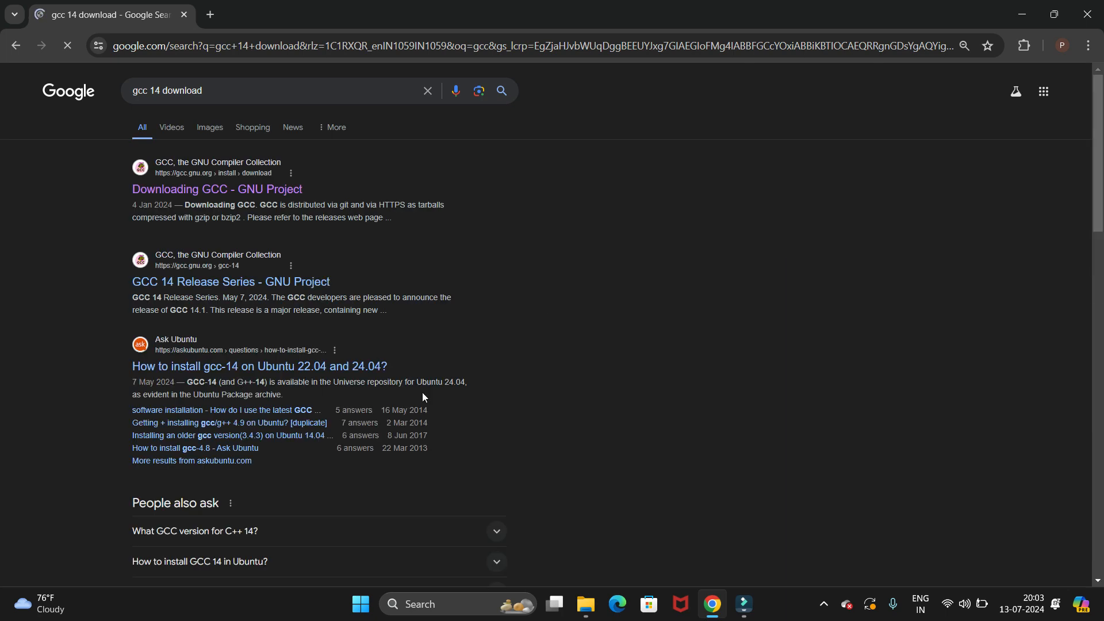
scroll("down", 3)
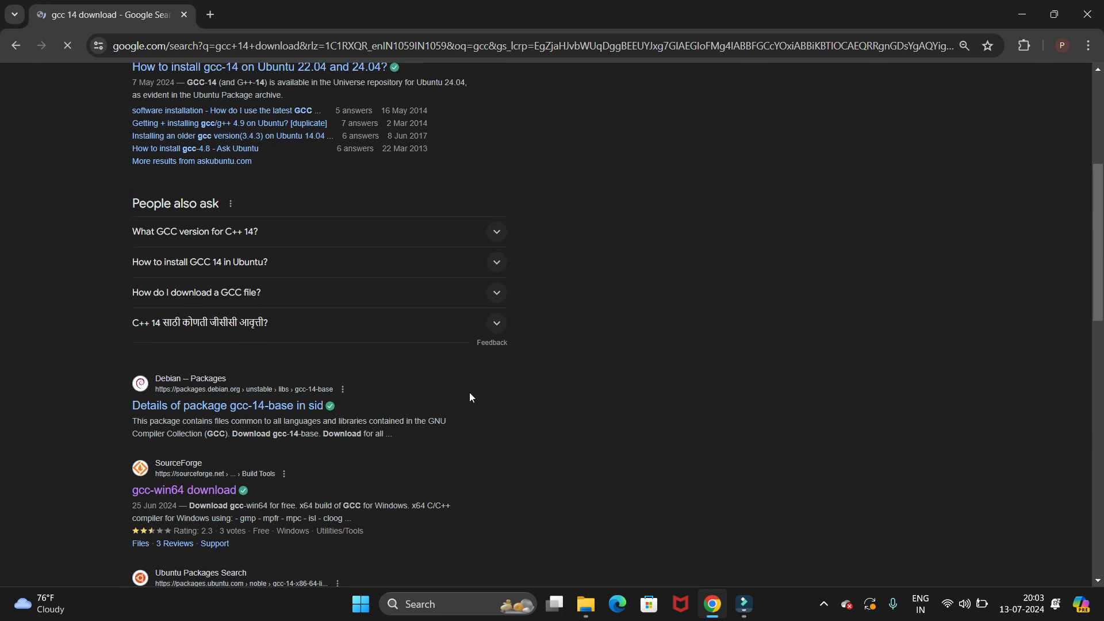
scroll("down", 3)
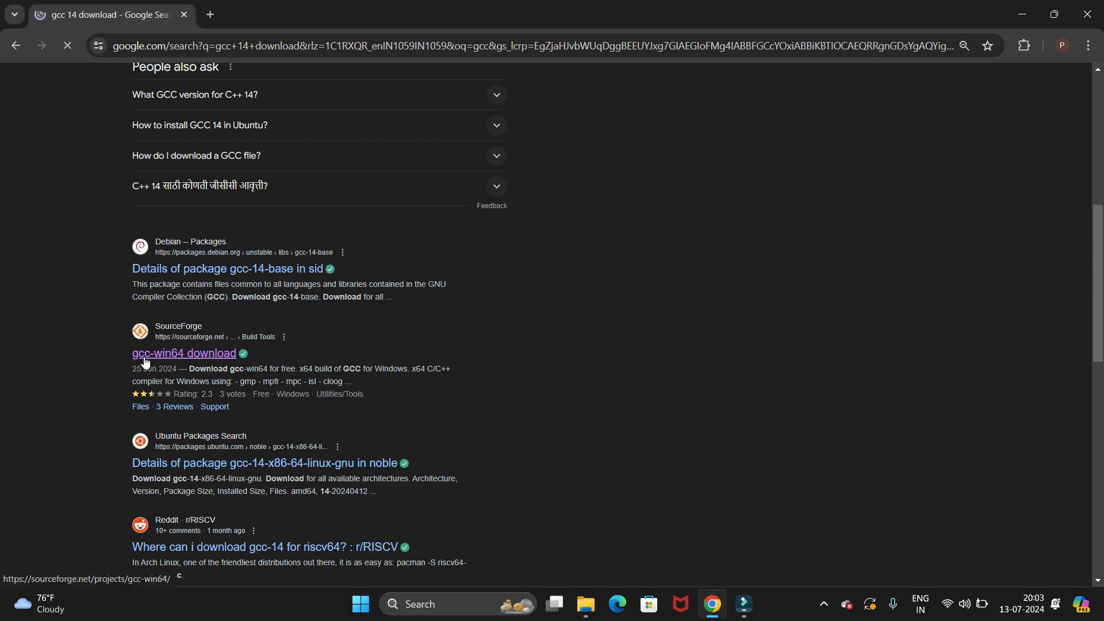
scroll("up", 3)
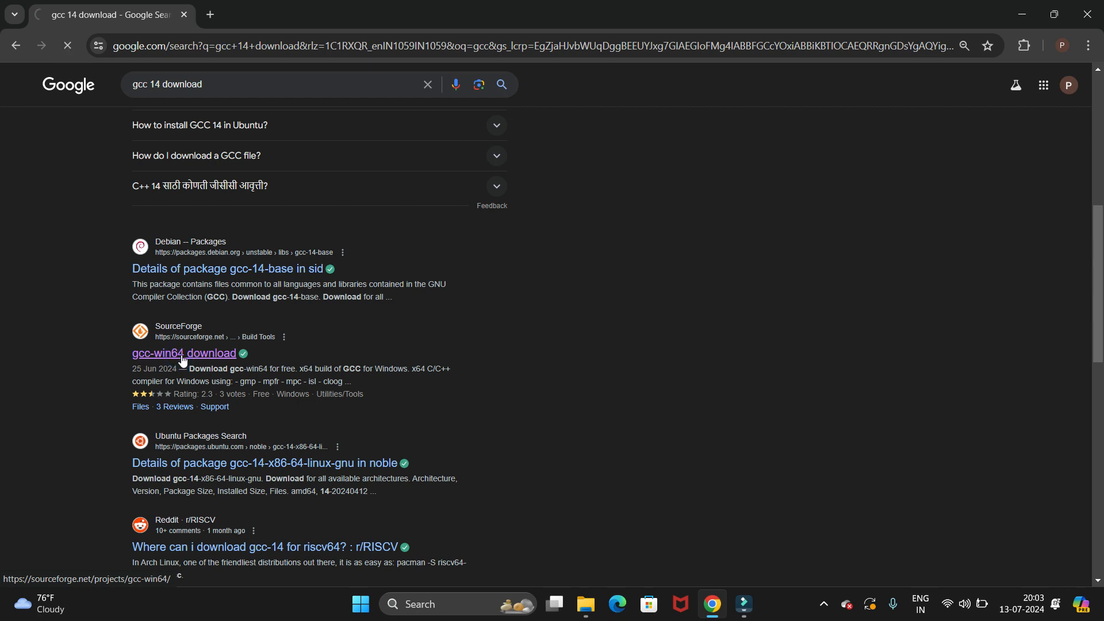
- Download gcc-14.1.0-no-debug.7z from the gcc-win64 SourceForge page and check its progress
left_click(184, 353)
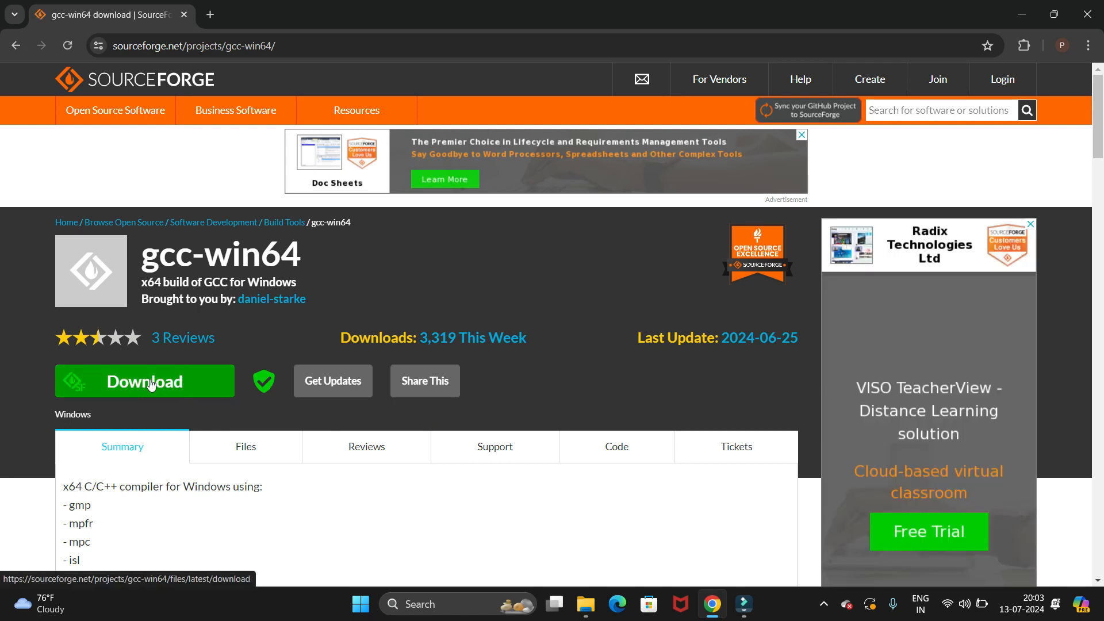
left_click(145, 381)
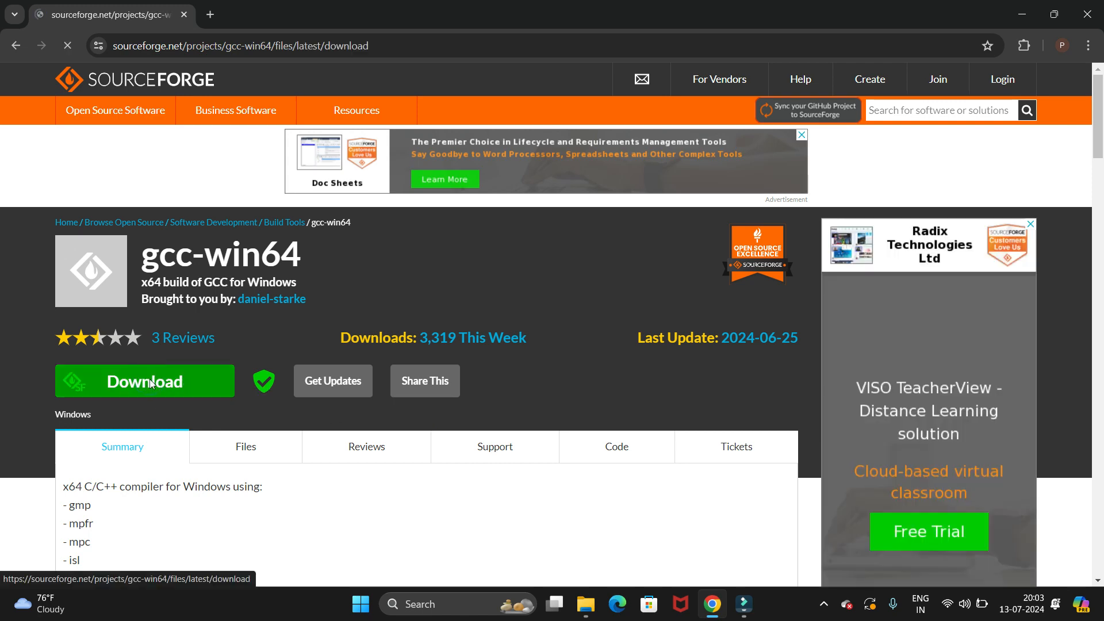
left_click(145, 380)
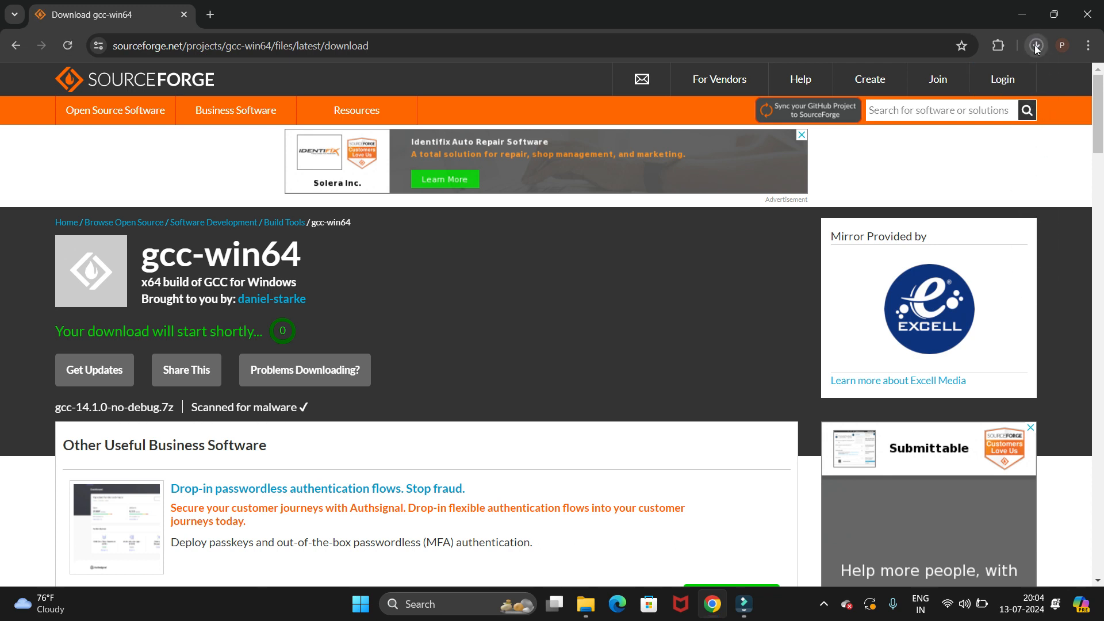
left_click(1035, 45)
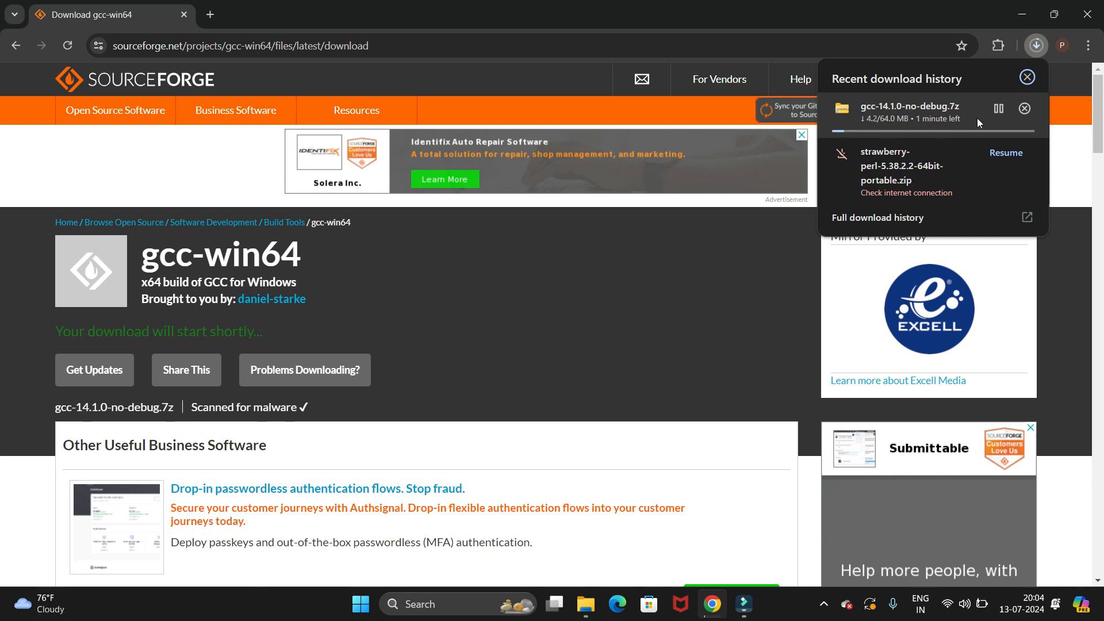
left_click(997, 109)
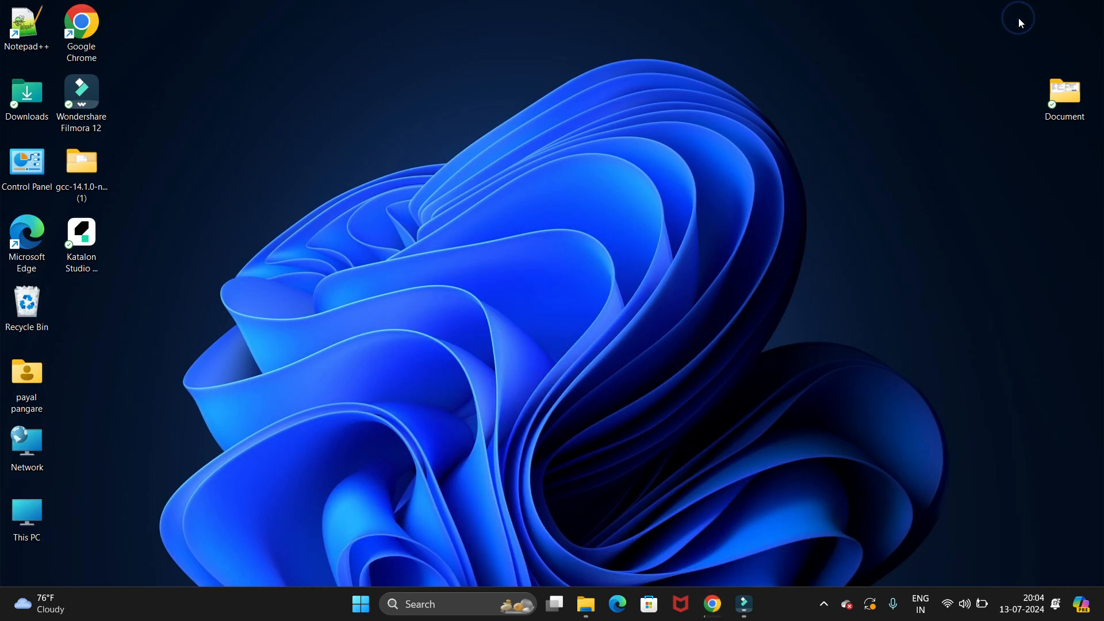
mouse_move(40, 120)
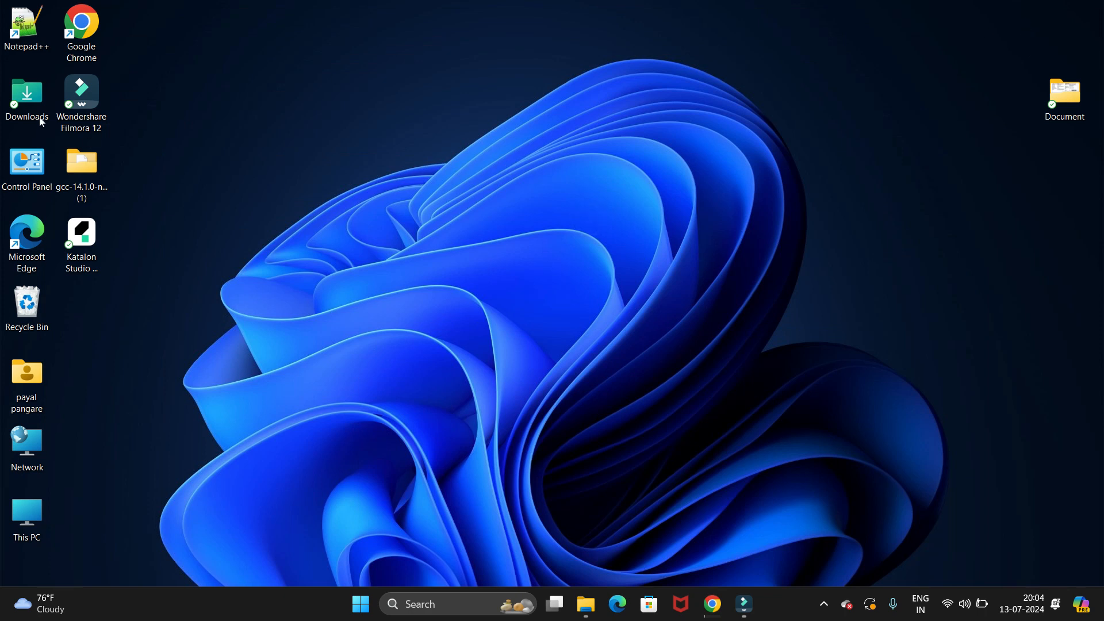
- Open the Downloads folder showing the gcc-14.1.0-no-debug (1).7z archive
double_click(26, 98)
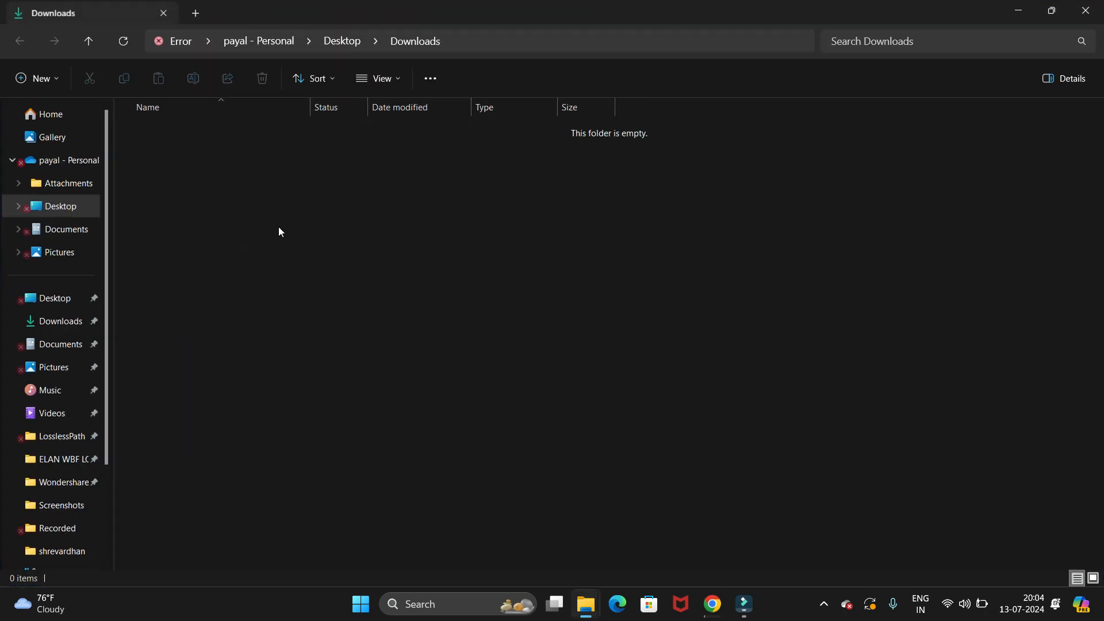
left_click(61, 321)
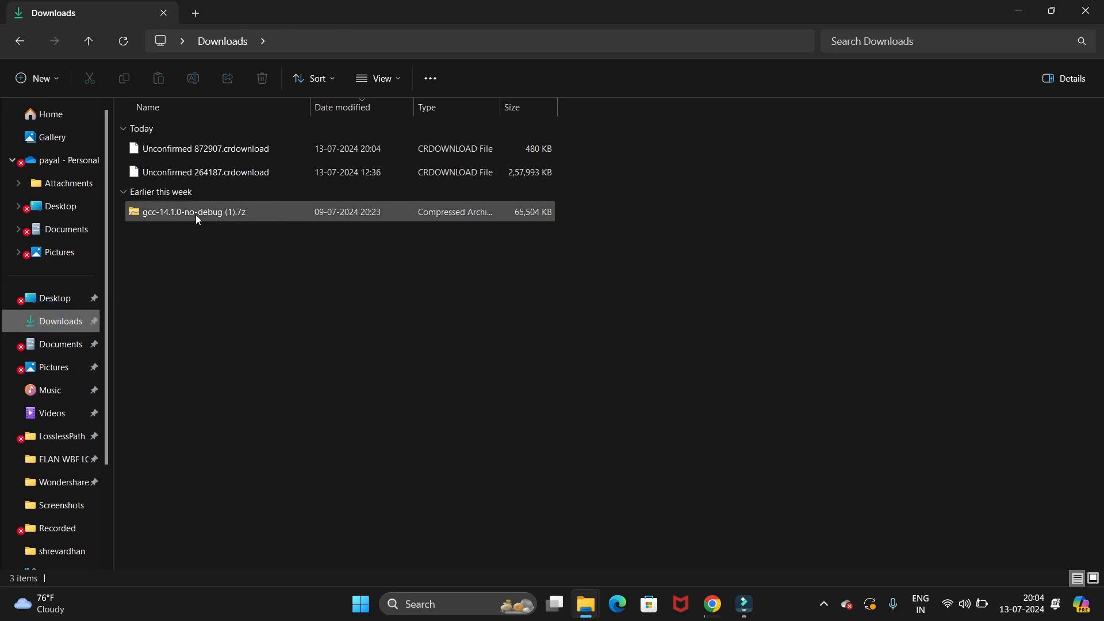
- Extract gcc-14.1.0-no-debug (1).7z into its suggested same-named Downloads folder
right_click(195, 212)
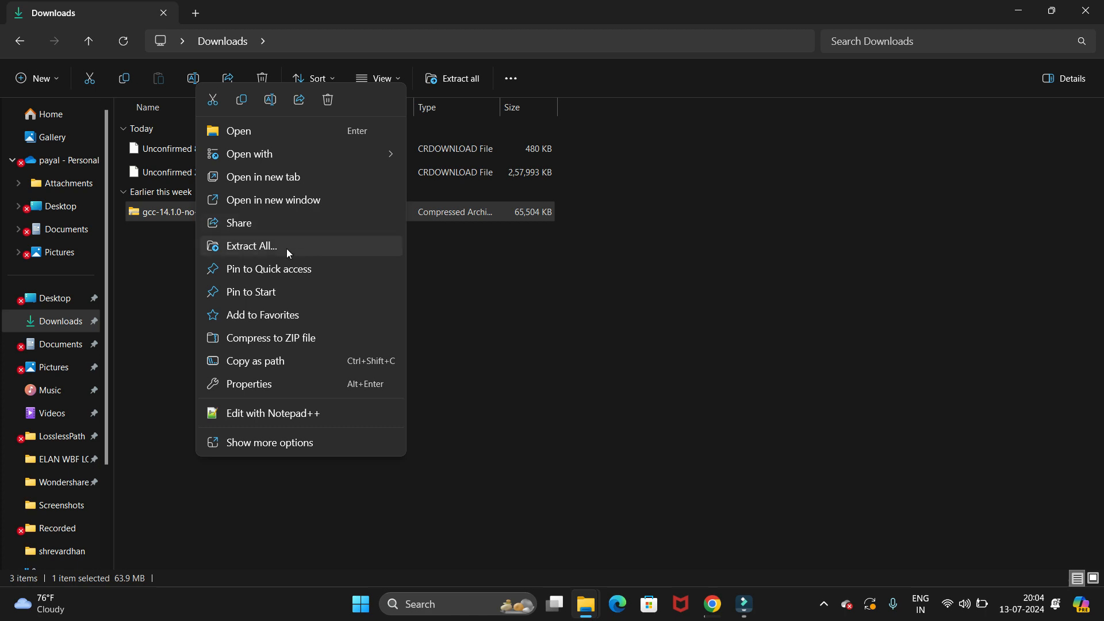
left_click(250, 246)
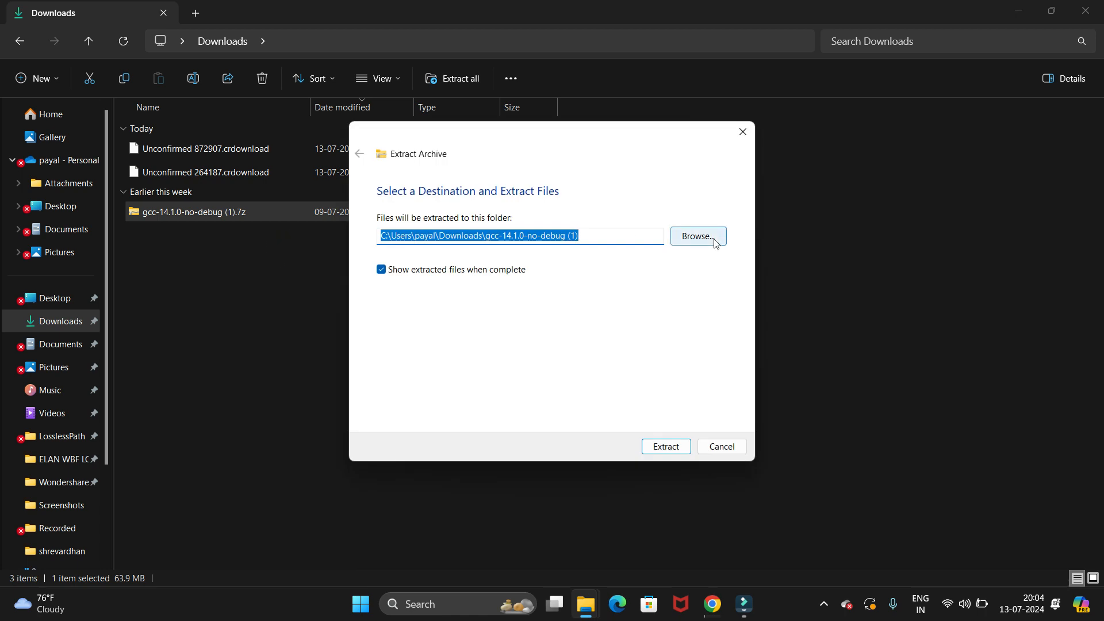
mouse_move(686, 279)
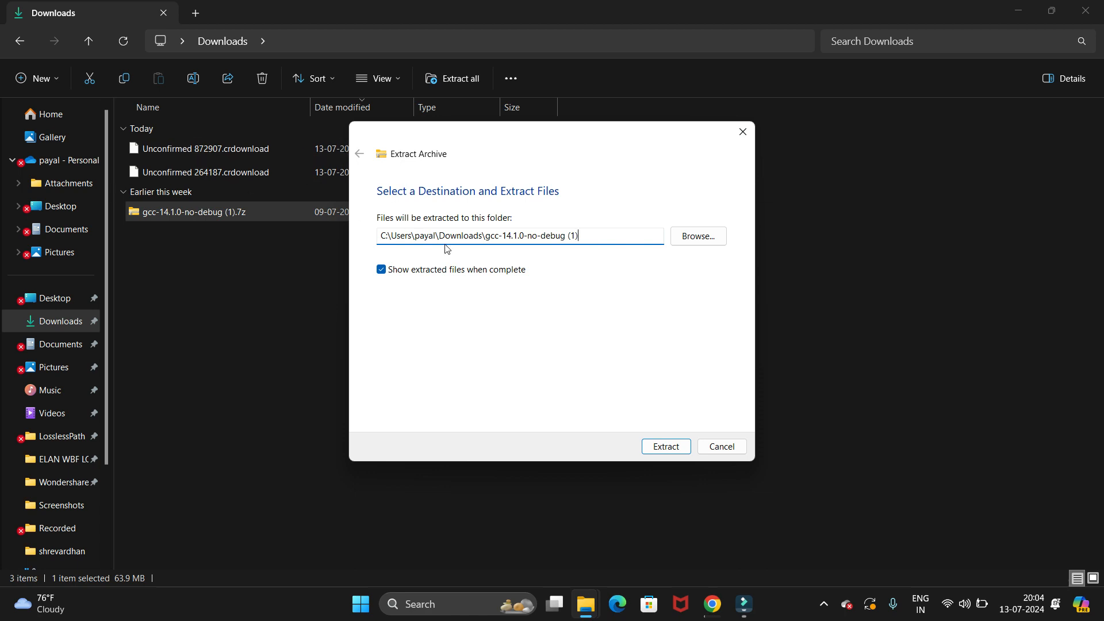
mouse_move(664, 446)
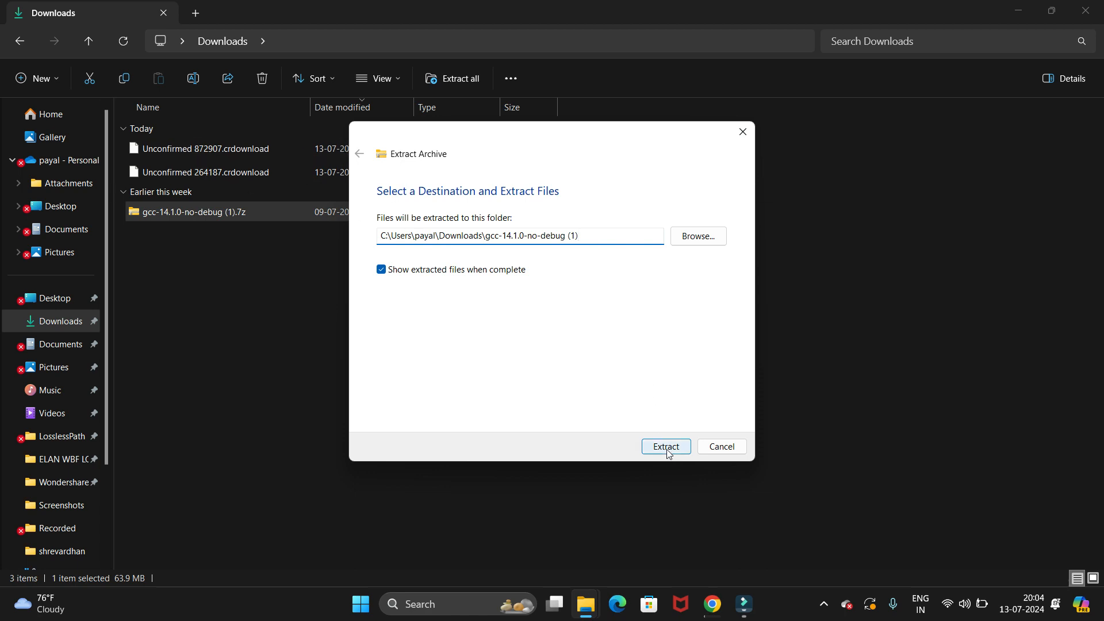
left_click(665, 446)
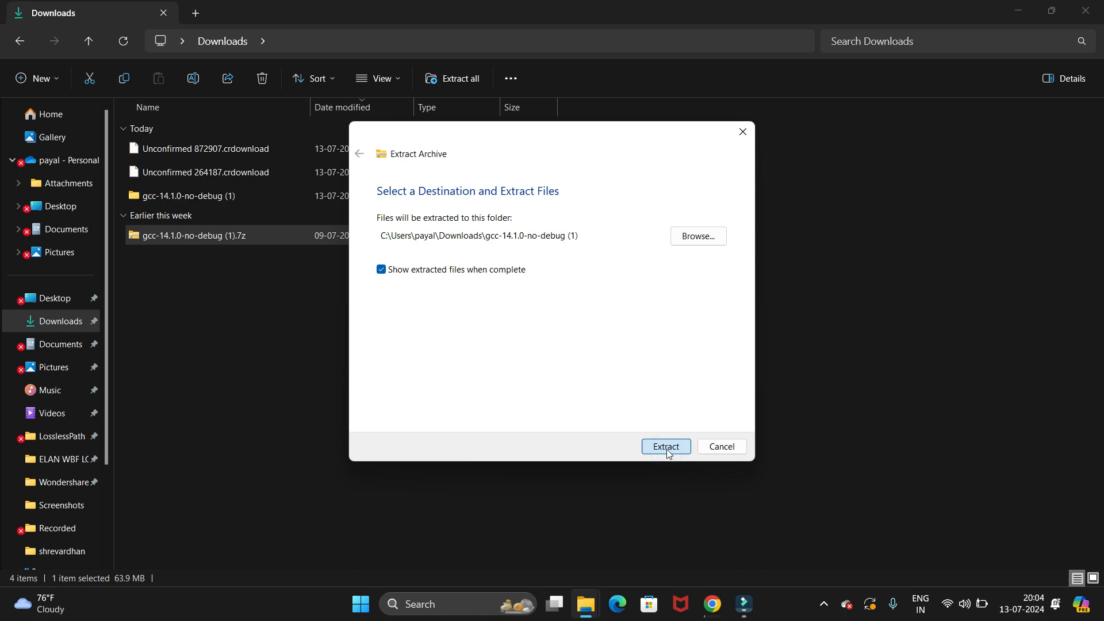
left_click(665, 446)
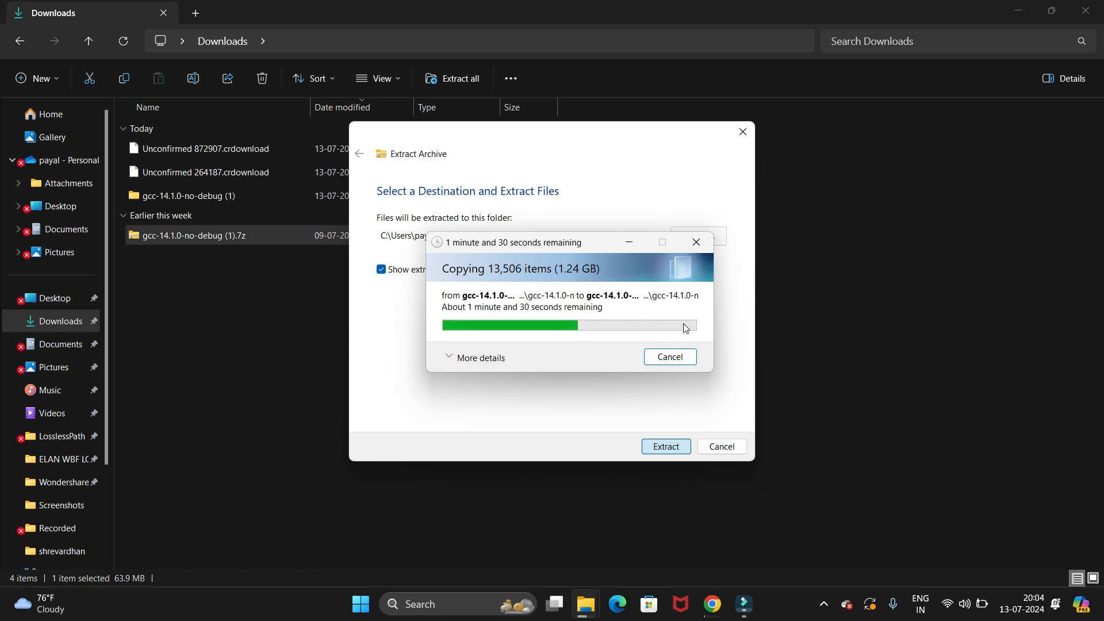
mouse_move(611, 336)
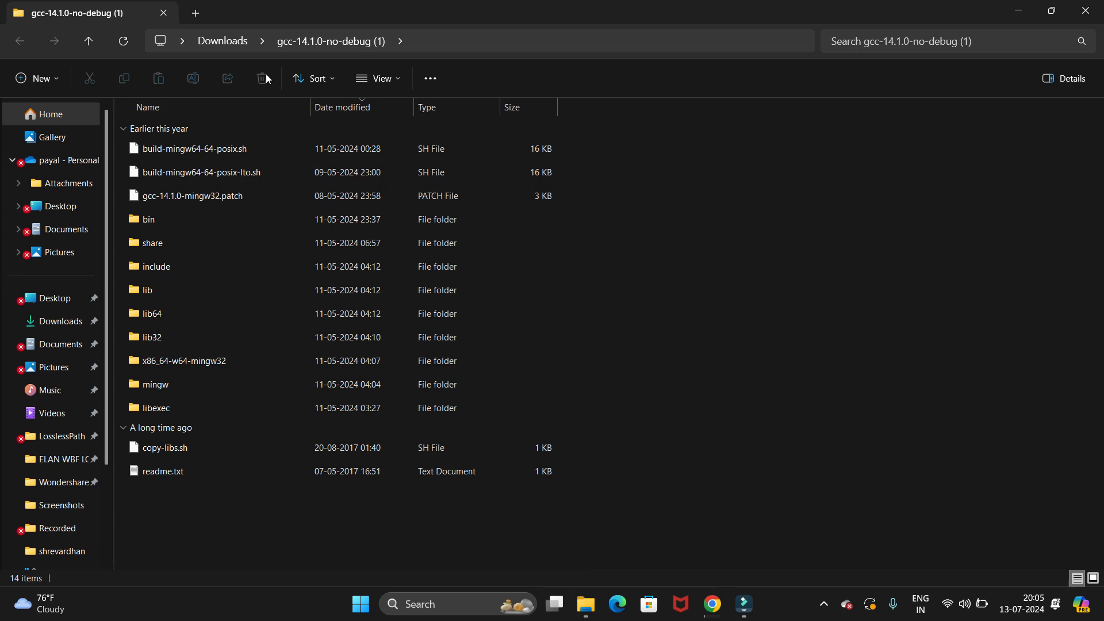
- Rename the extracted Downloads folder to gcc-14.1.0
left_click(222, 41)
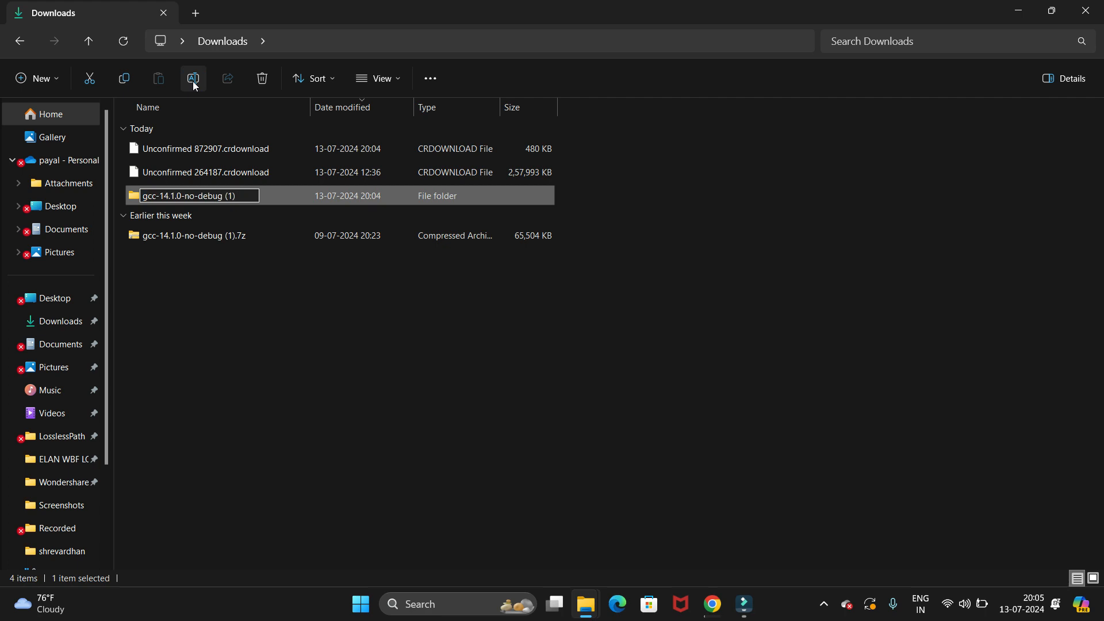
key("Backspace")
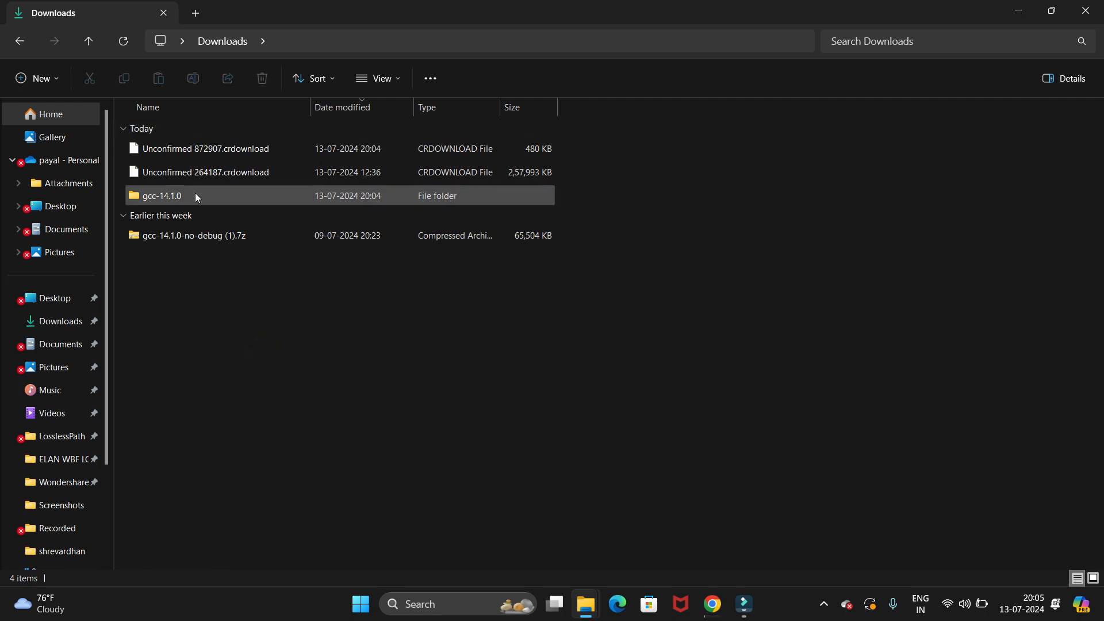
left_click(161, 196)
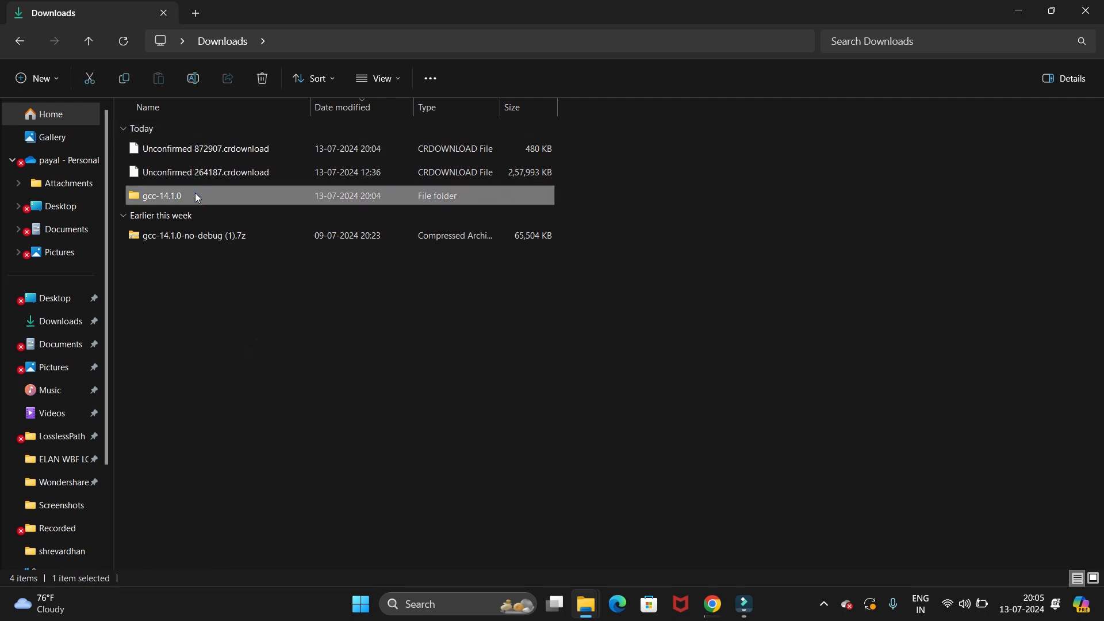
mouse_move(49, 395)
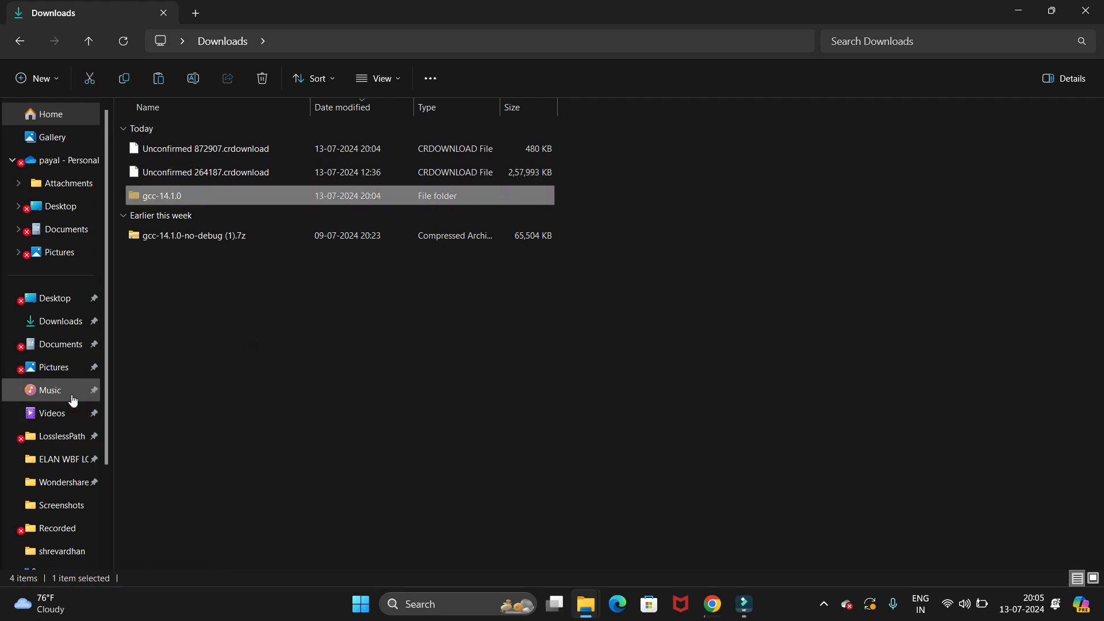
- Browse to C:\gcc-14.1.0\bin and copy its full folder path
scroll("down", 3)
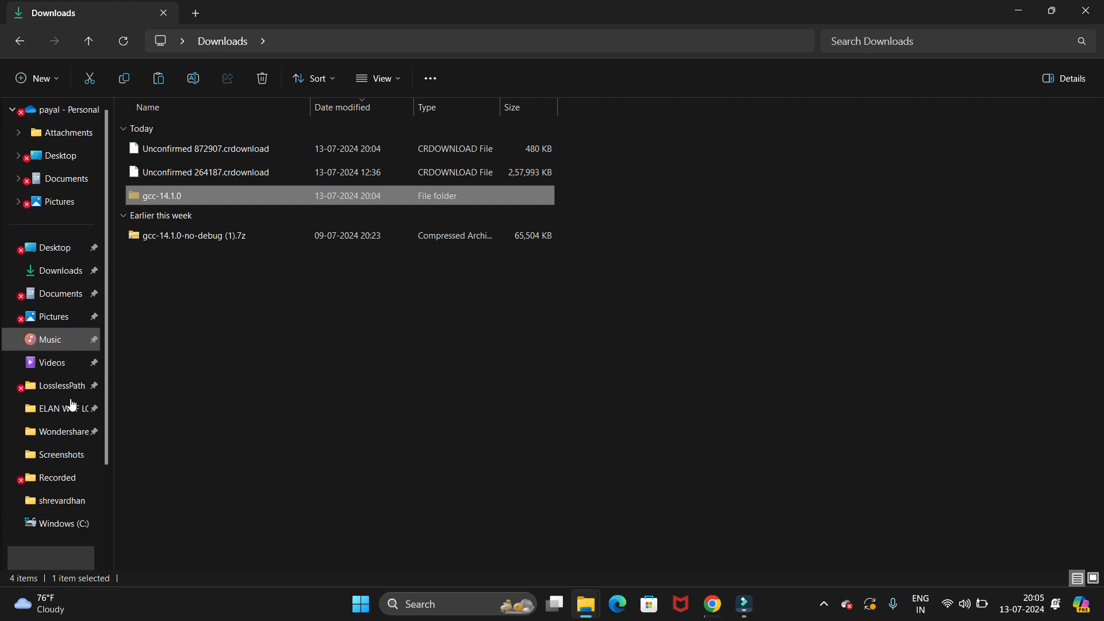
left_click(52, 500)
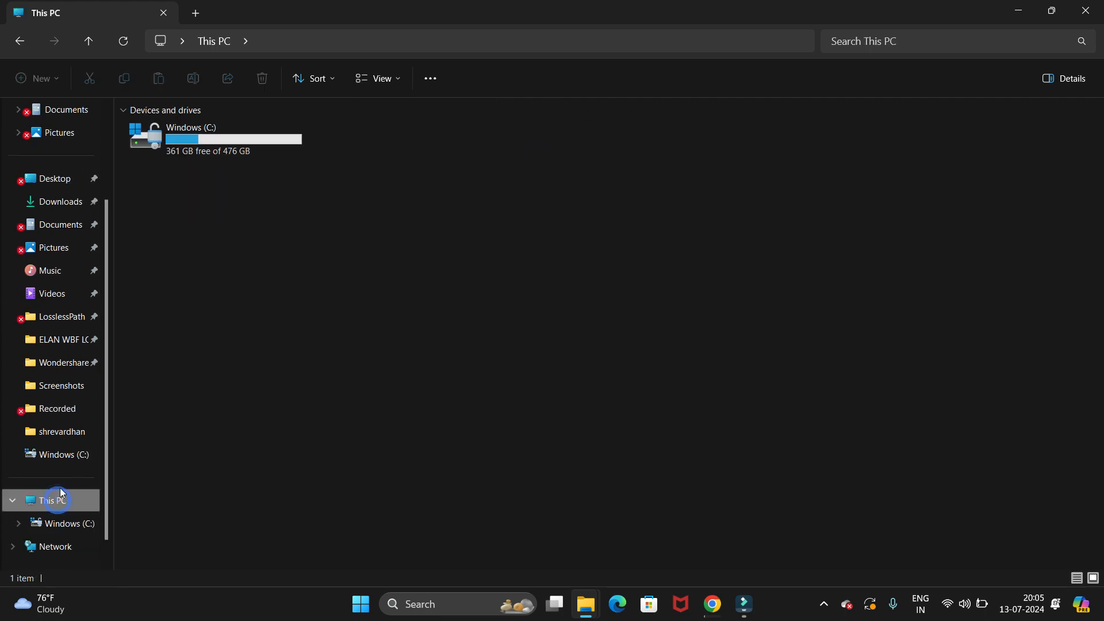
double_click(191, 138)
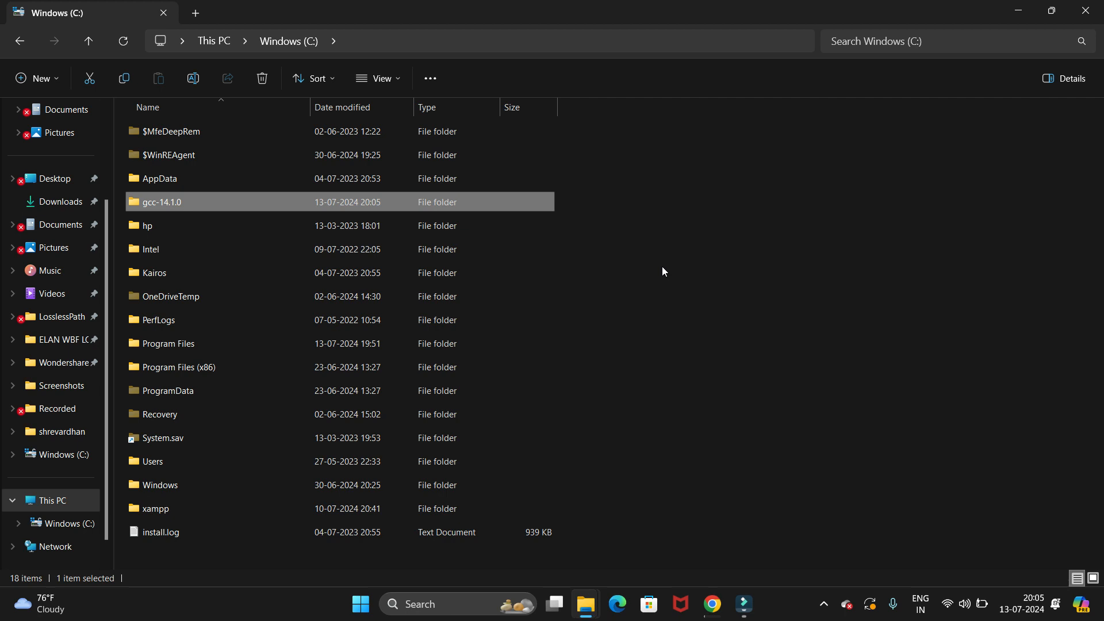
mouse_move(207, 204)
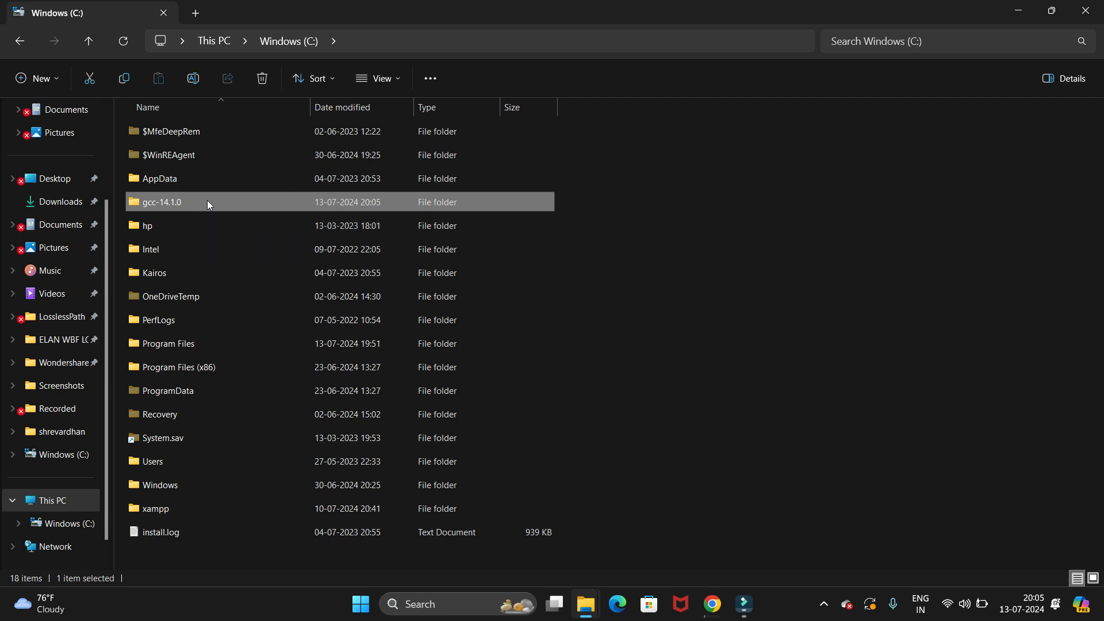
double_click(162, 202)
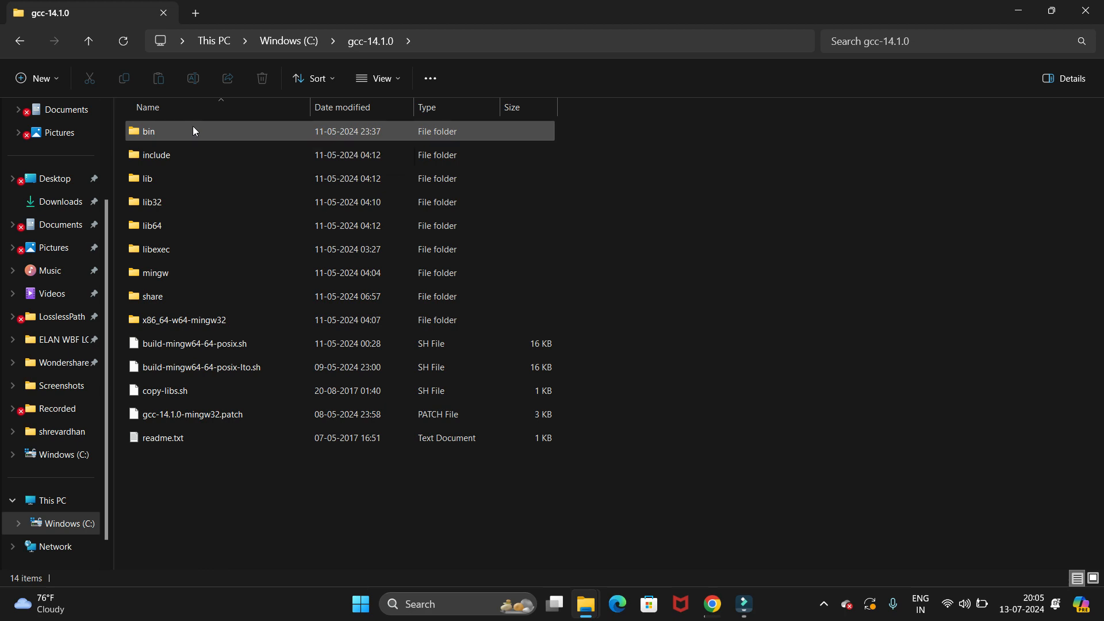
double_click(147, 131)
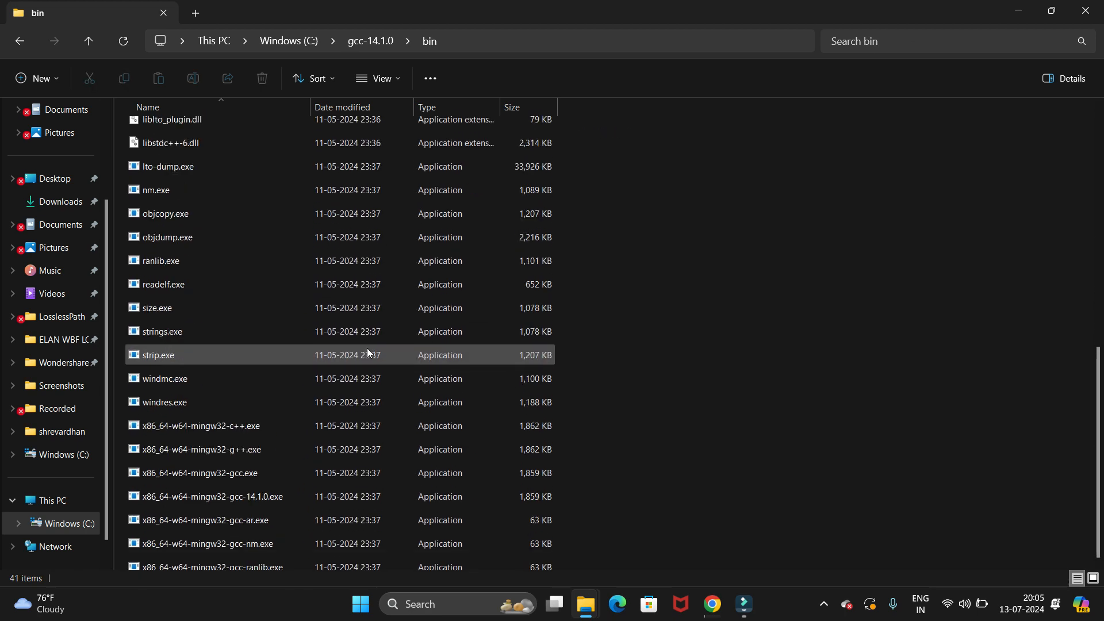
scroll("up", 3)
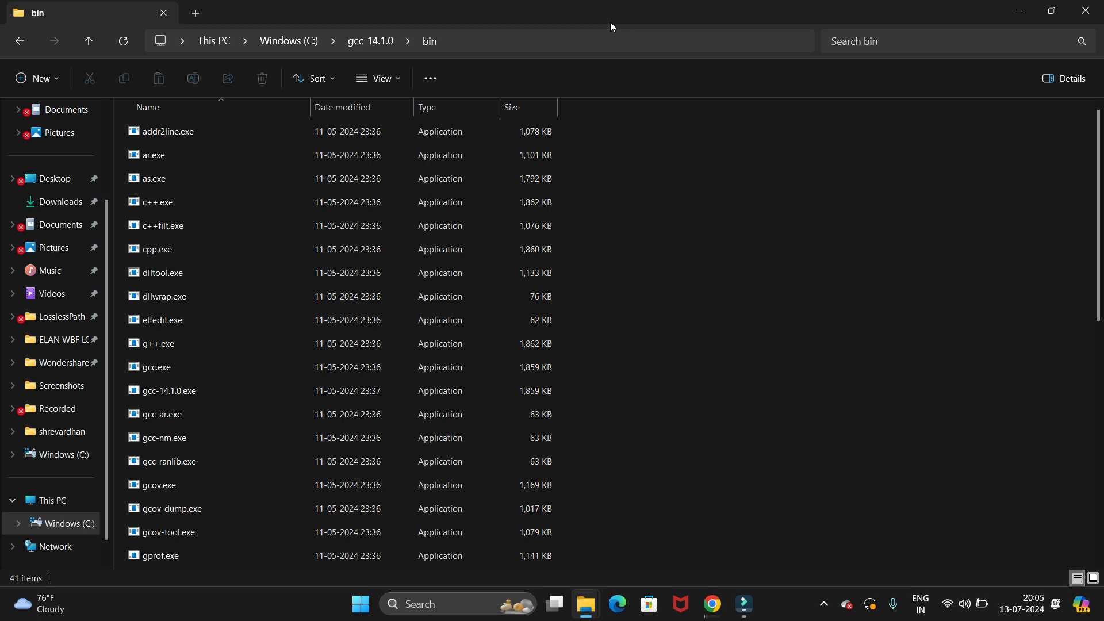
mouse_move(512, 50)
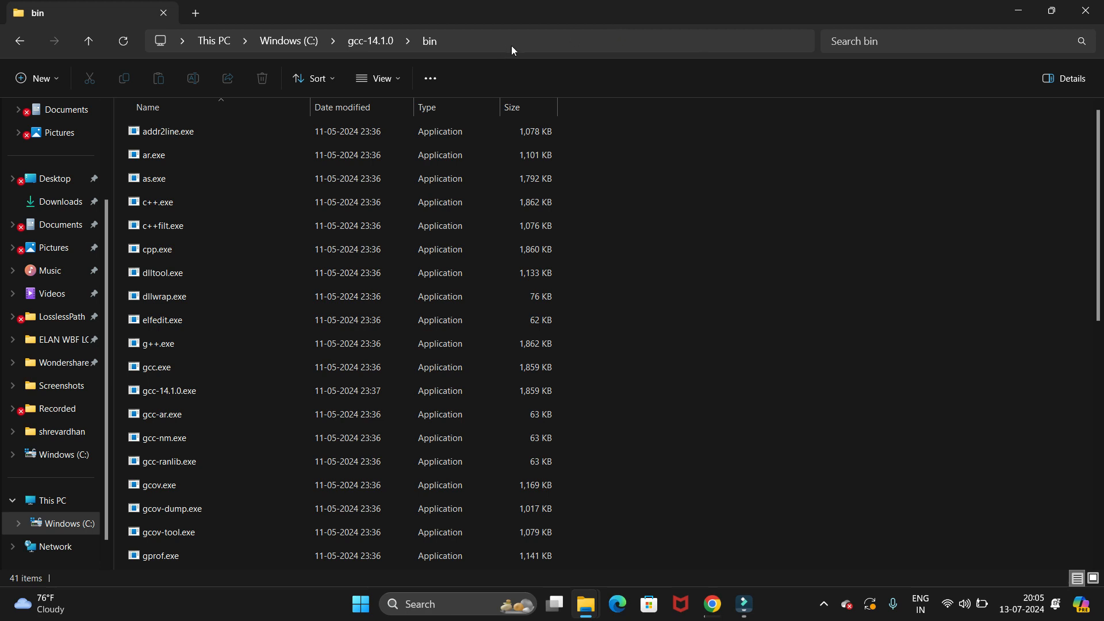
mouse_move(543, 44)
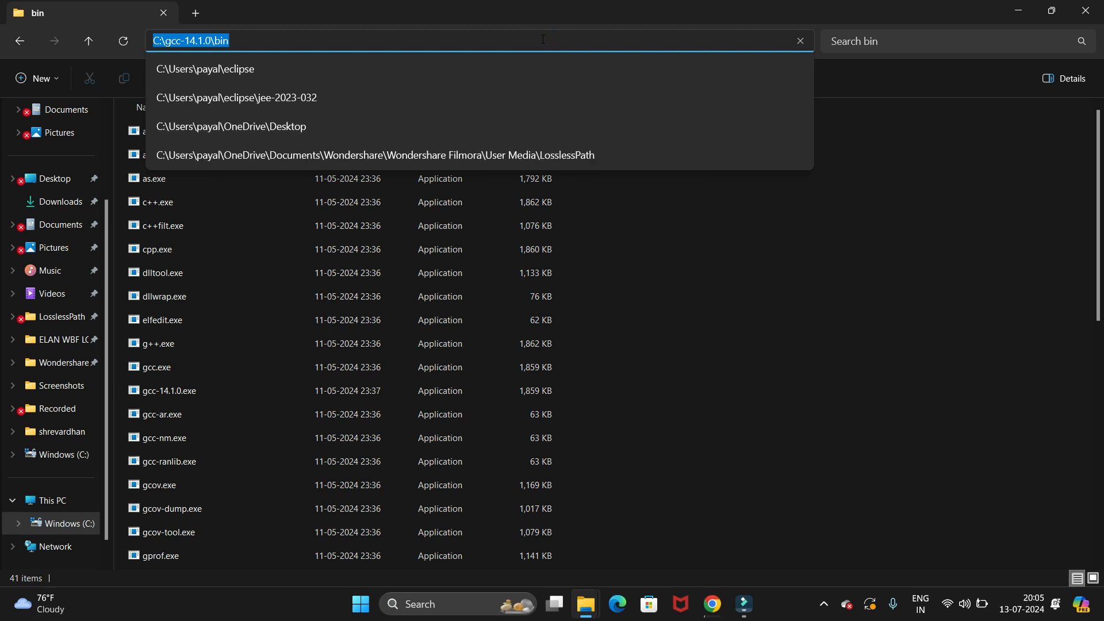
key("Return")
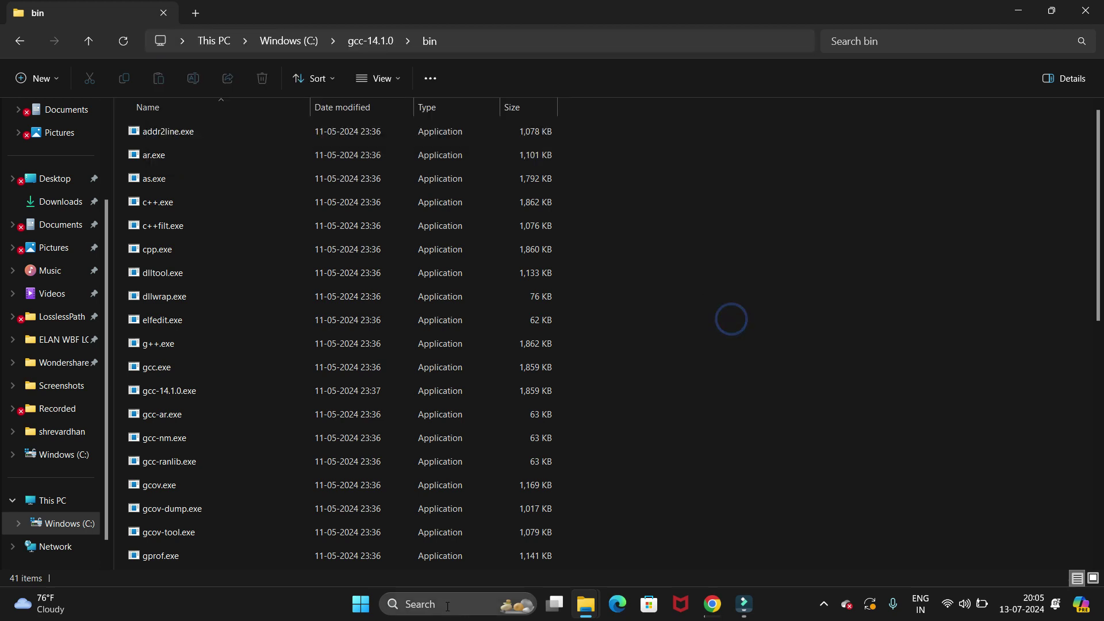
- Search 'env' and open Environment Variables from System Properties
type("e")
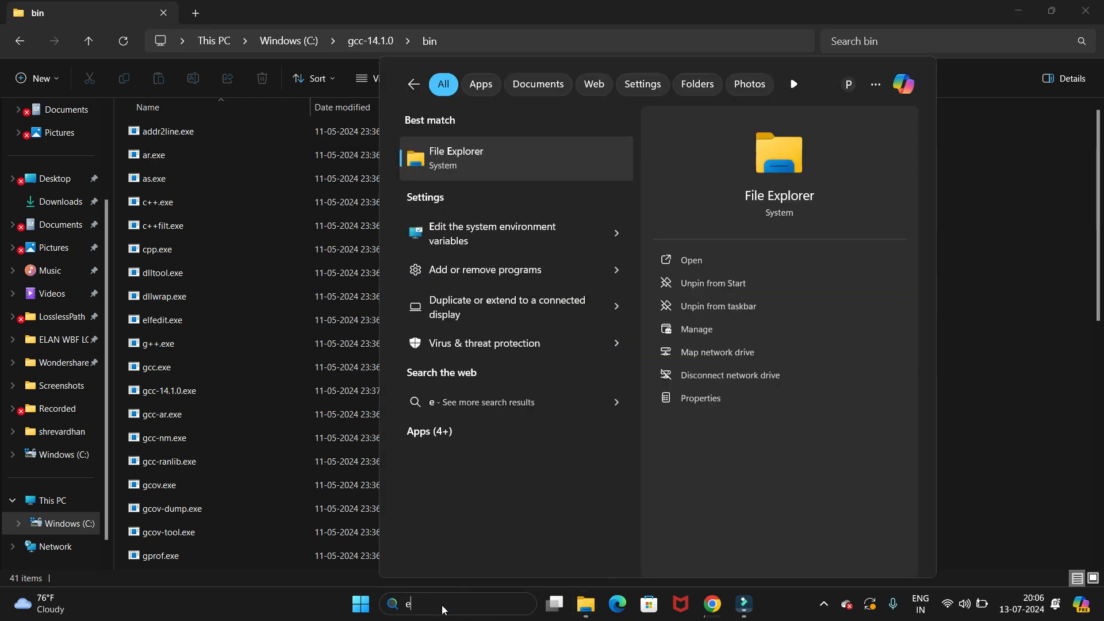
type("nv")
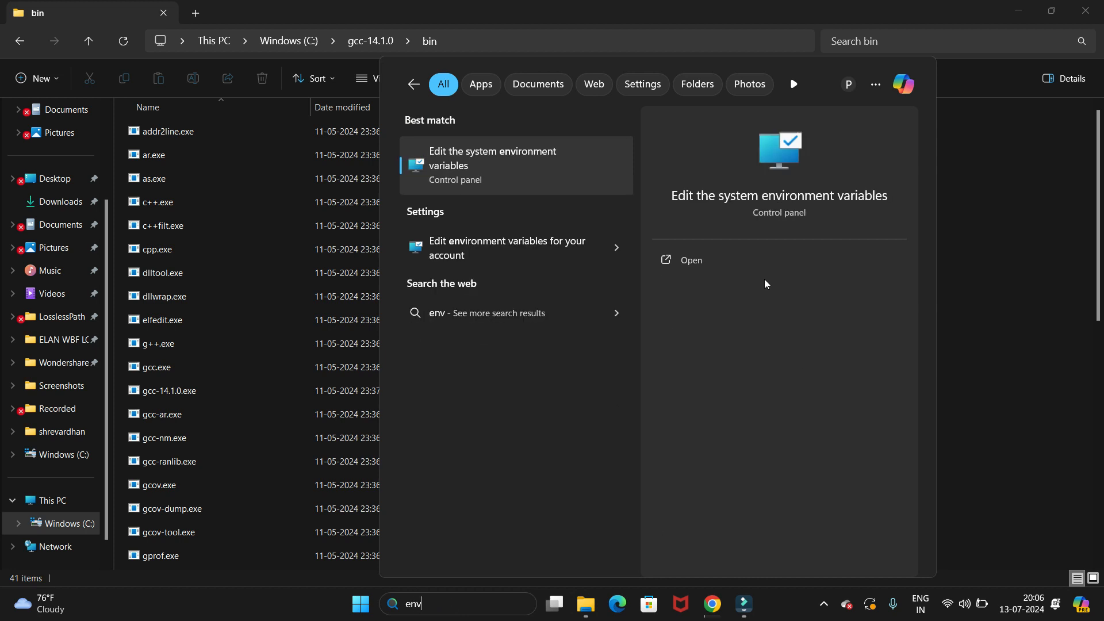
mouse_move(708, 260)
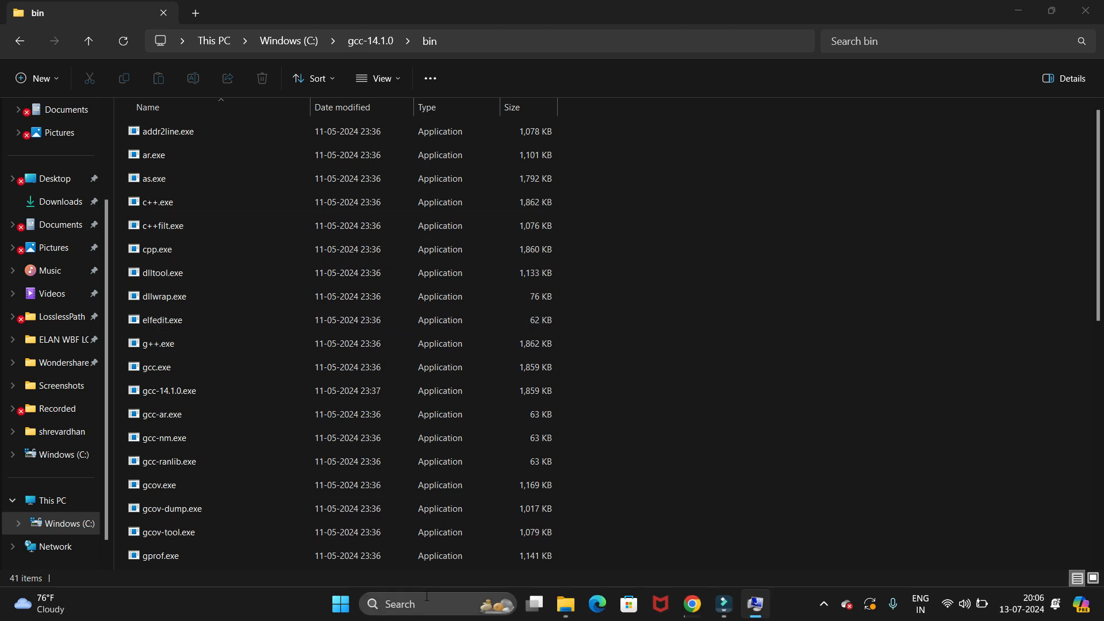
left_click(436, 603)
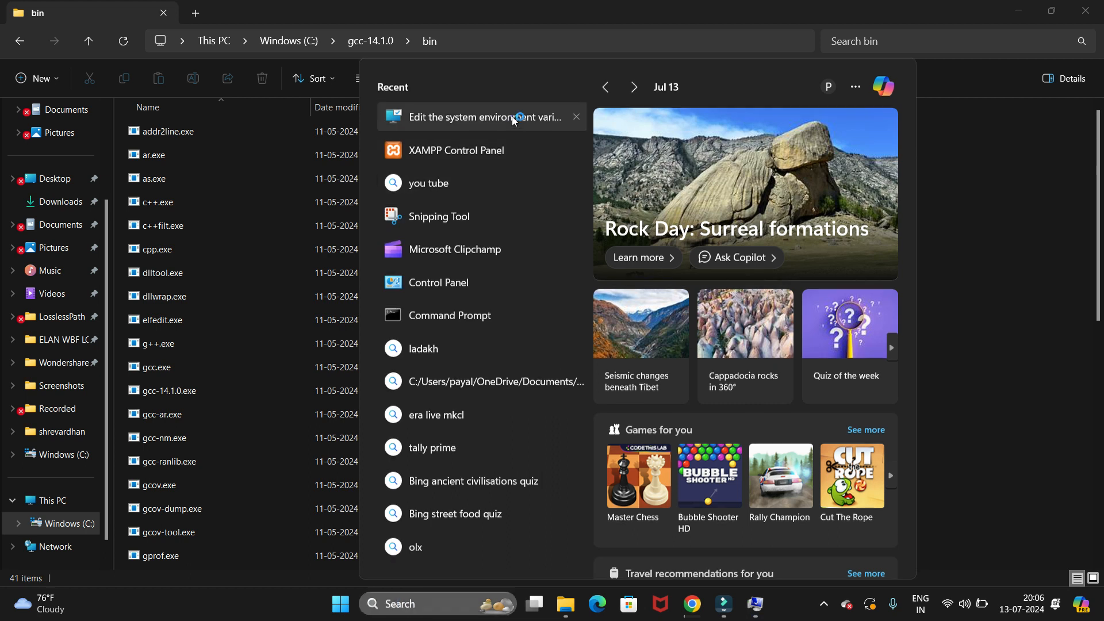
left_click(480, 117)
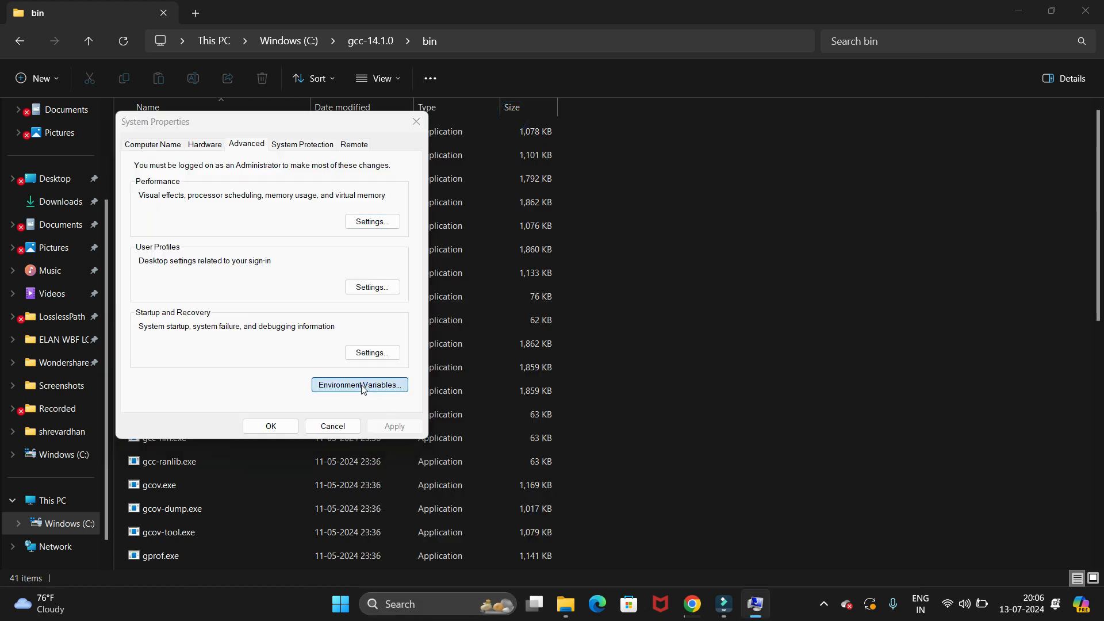
left_click(359, 385)
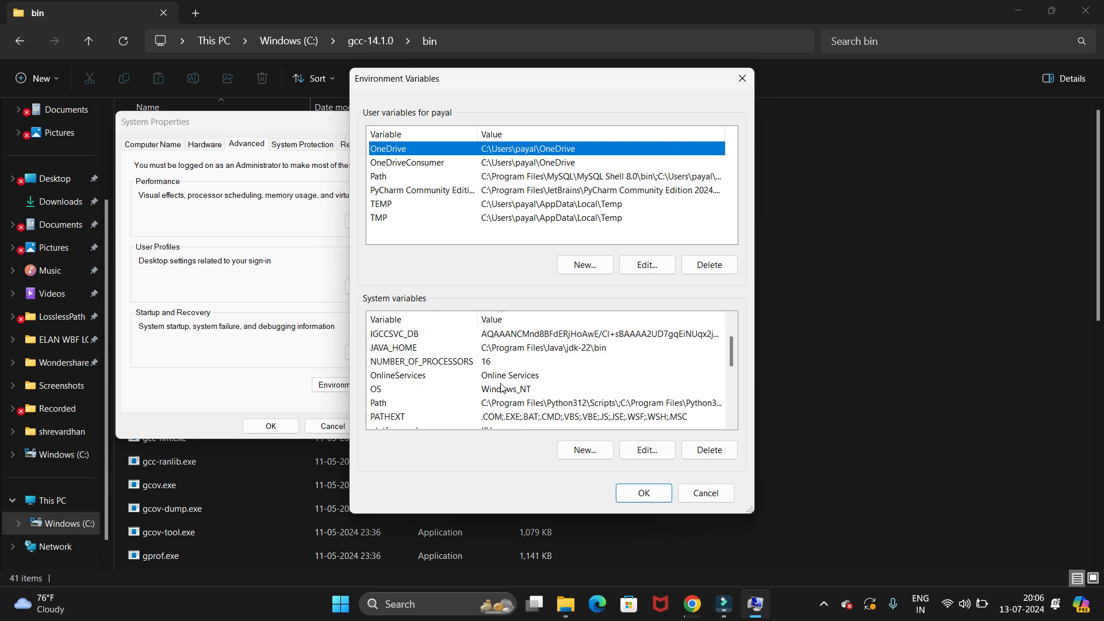
- Add C:\gcc-14.1.0\bin as a new system Path entry and confirm all dialogs
scroll("down", 3)
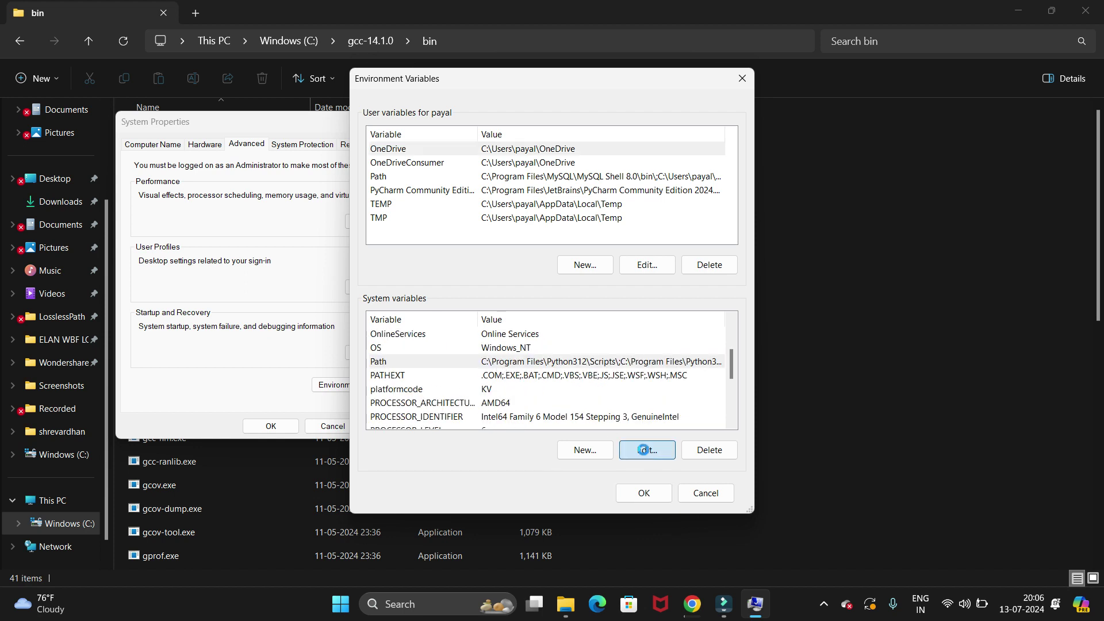
left_click(646, 450)
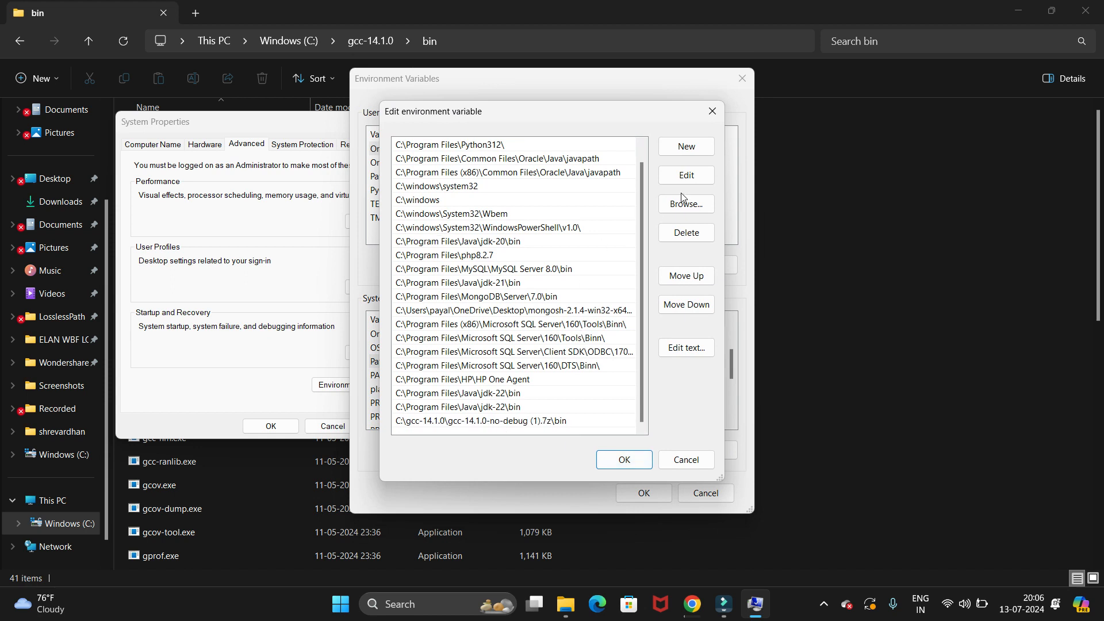
left_click(684, 147)
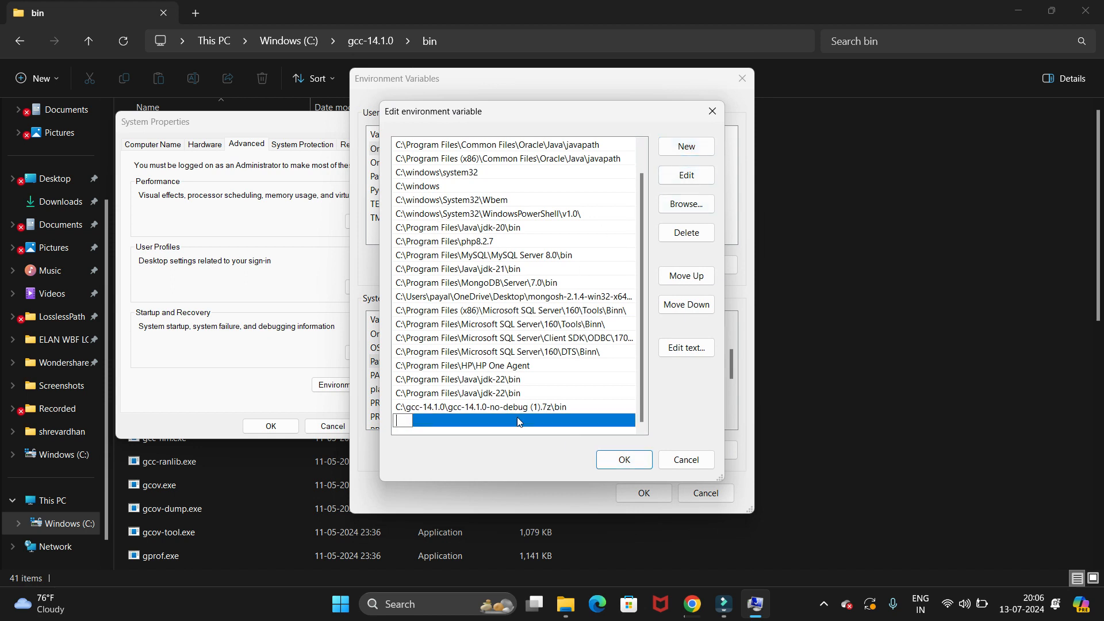
type("C:\\gcc-14.1.0\\bin")
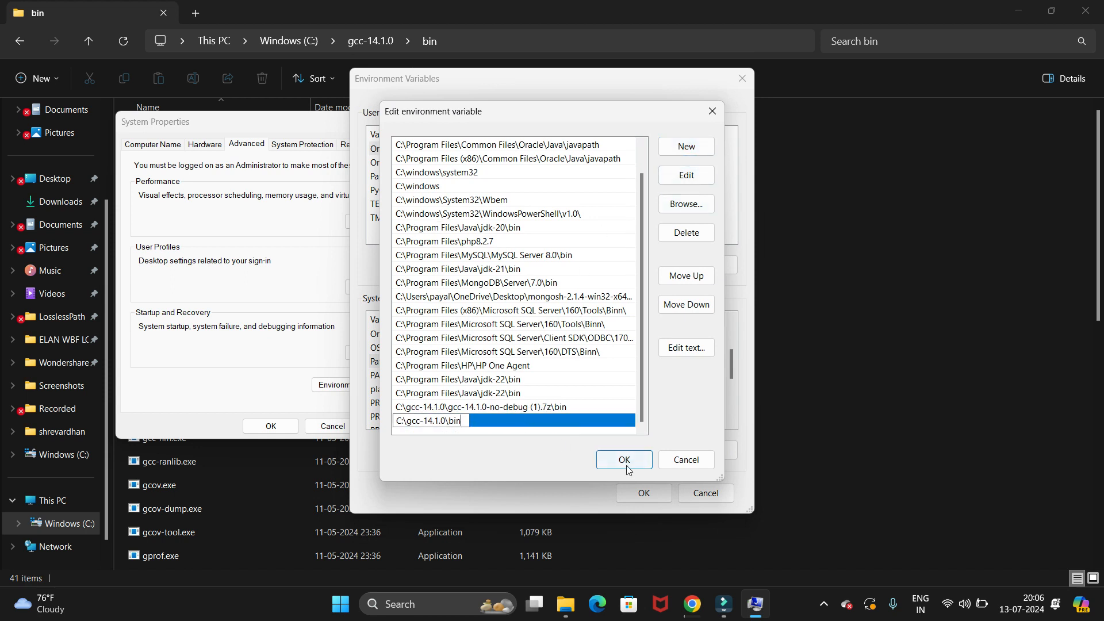
left_click(622, 460)
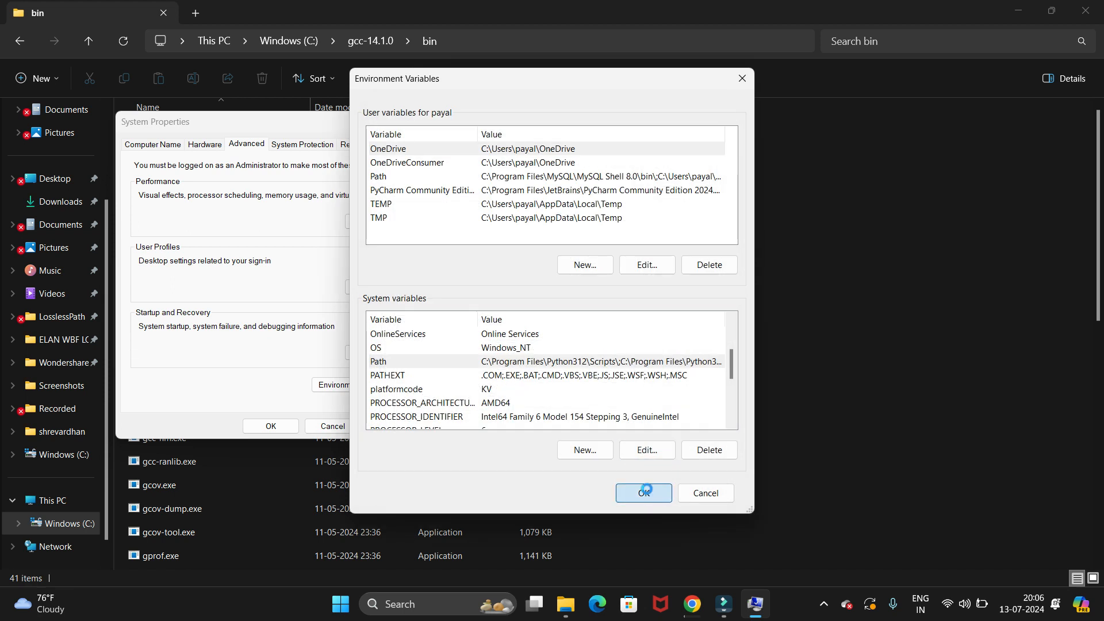
left_click(642, 493)
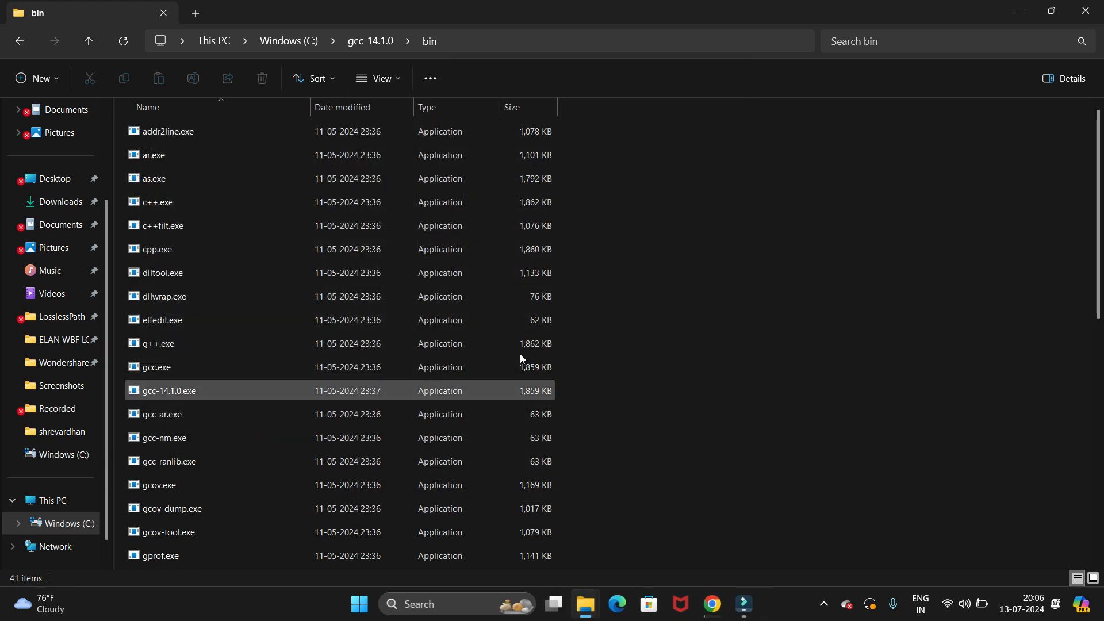
left_click(60, 202)
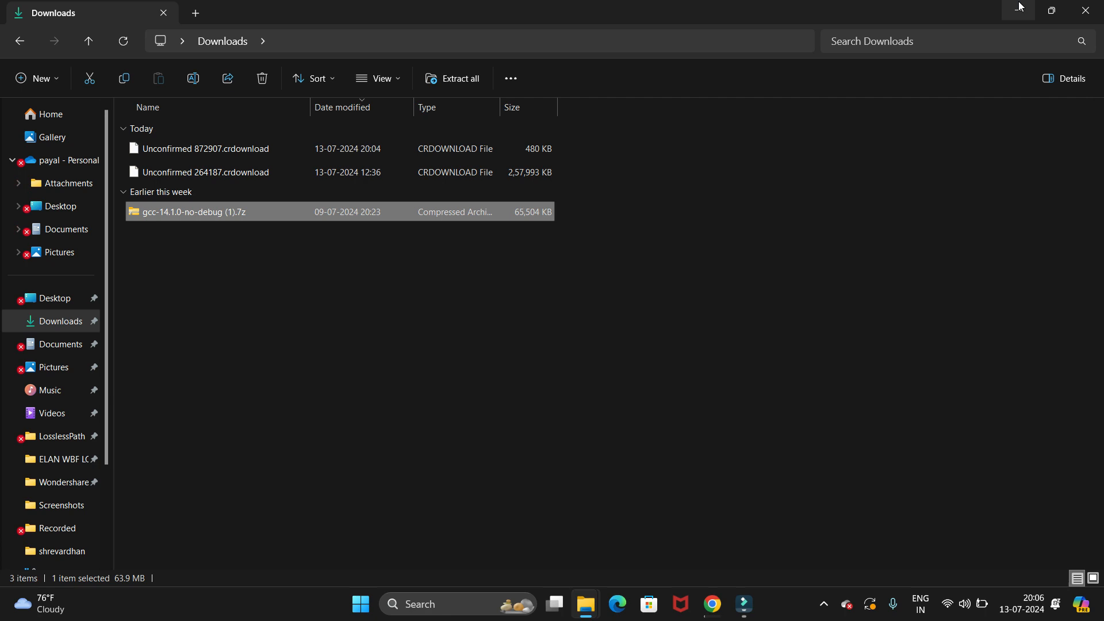
- Minimize the Downloads window and start a Command Prompt
left_click(1018, 10)
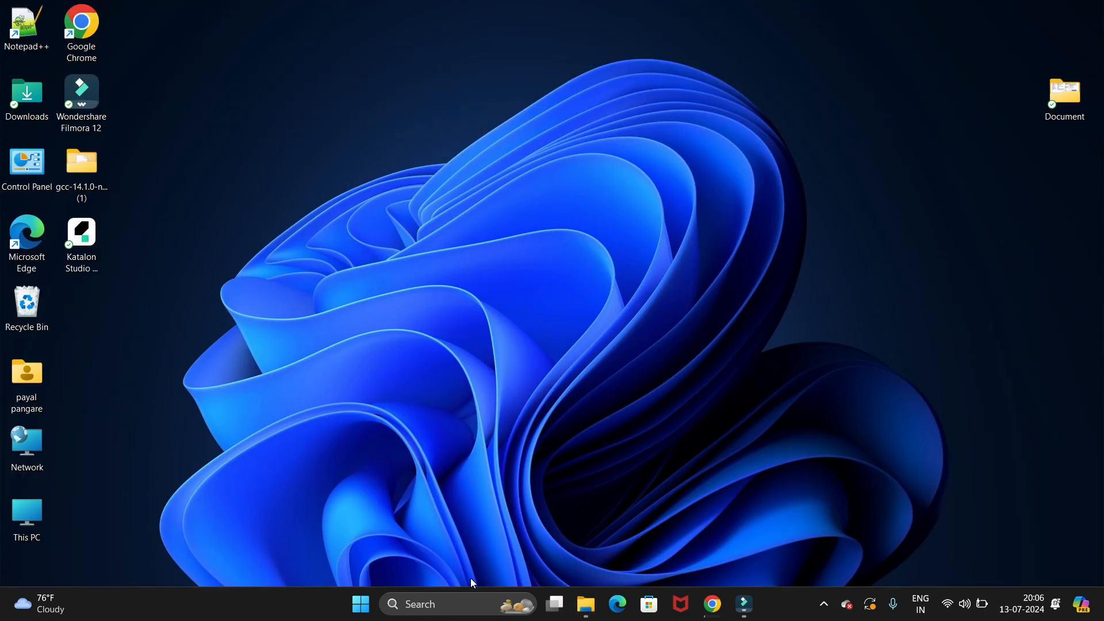
left_click(458, 603)
type("g")
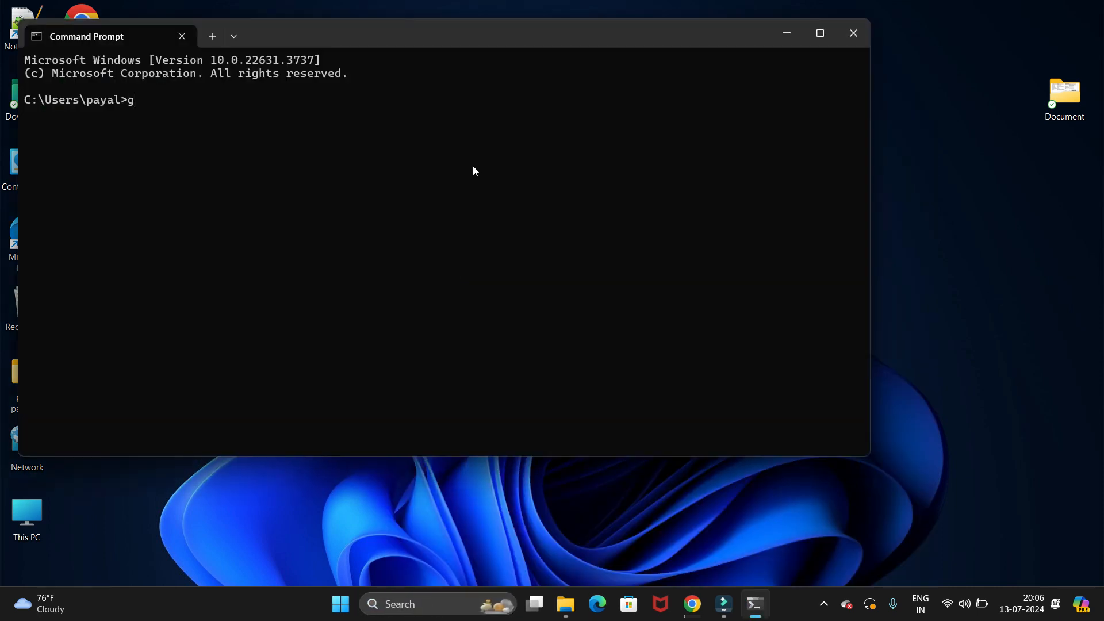
- Run gcc --version and highlight the output confirming gcc (GCC) 14.1.0
type("cc --")
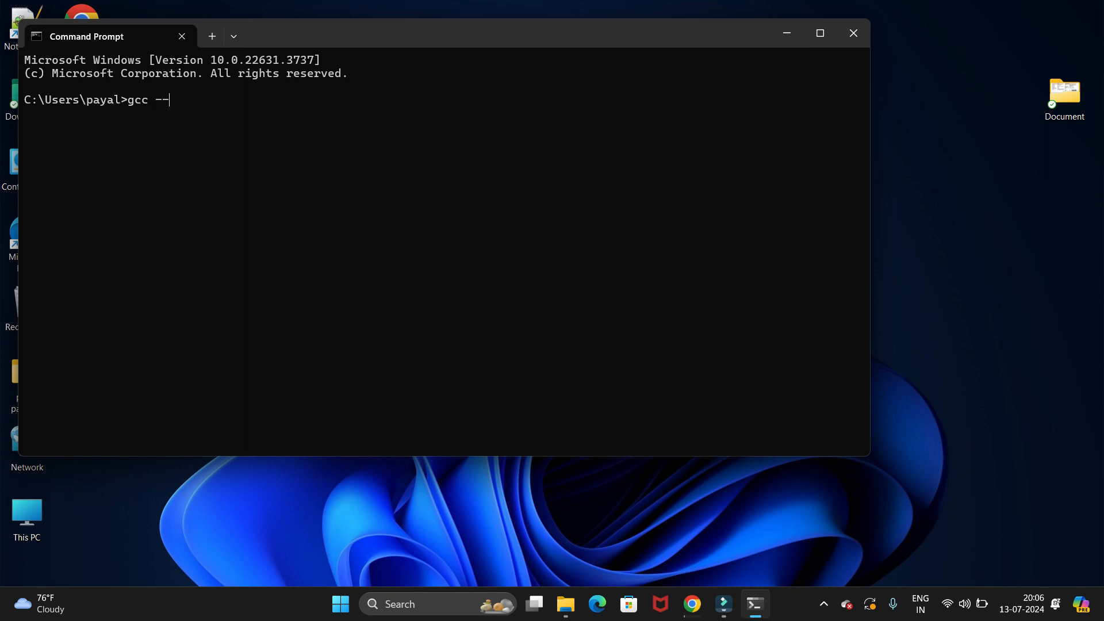
type("version")
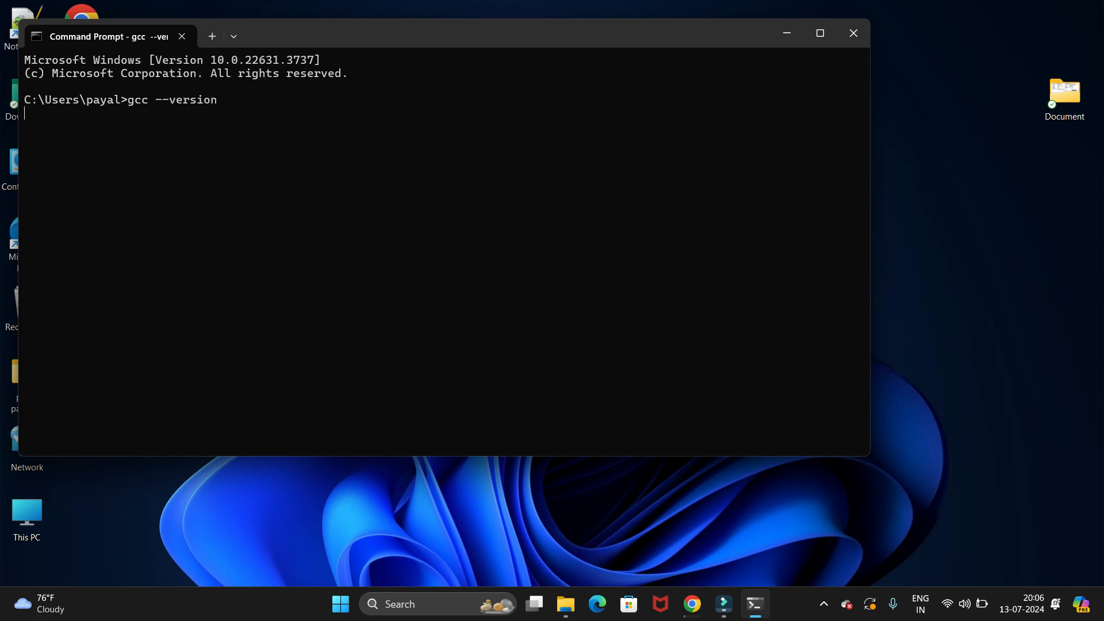
key("Return")
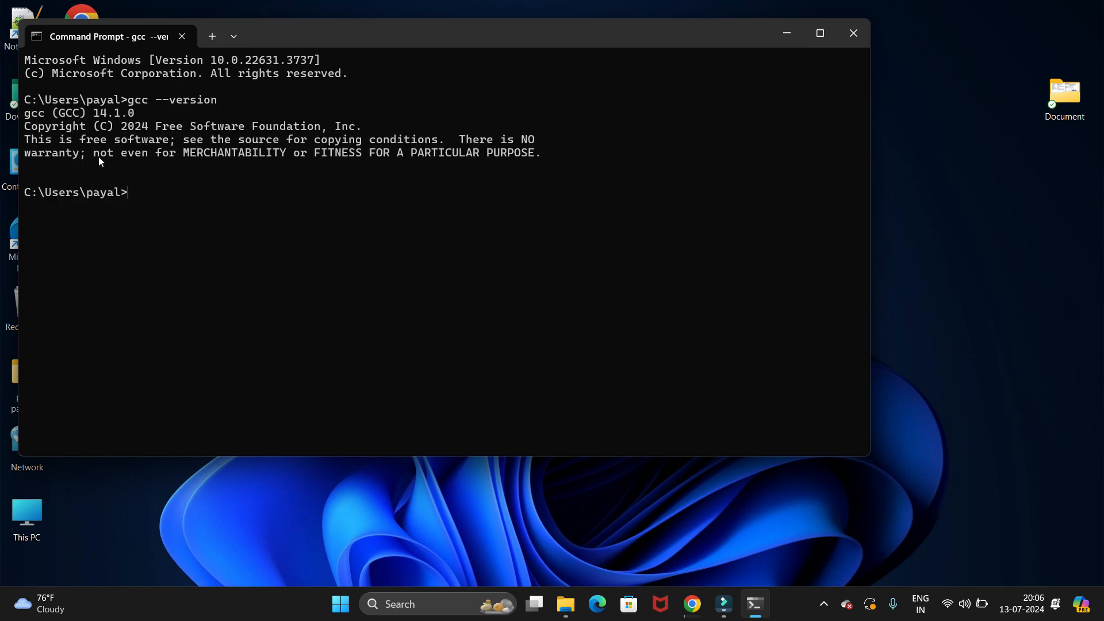
double_click(46, 113)
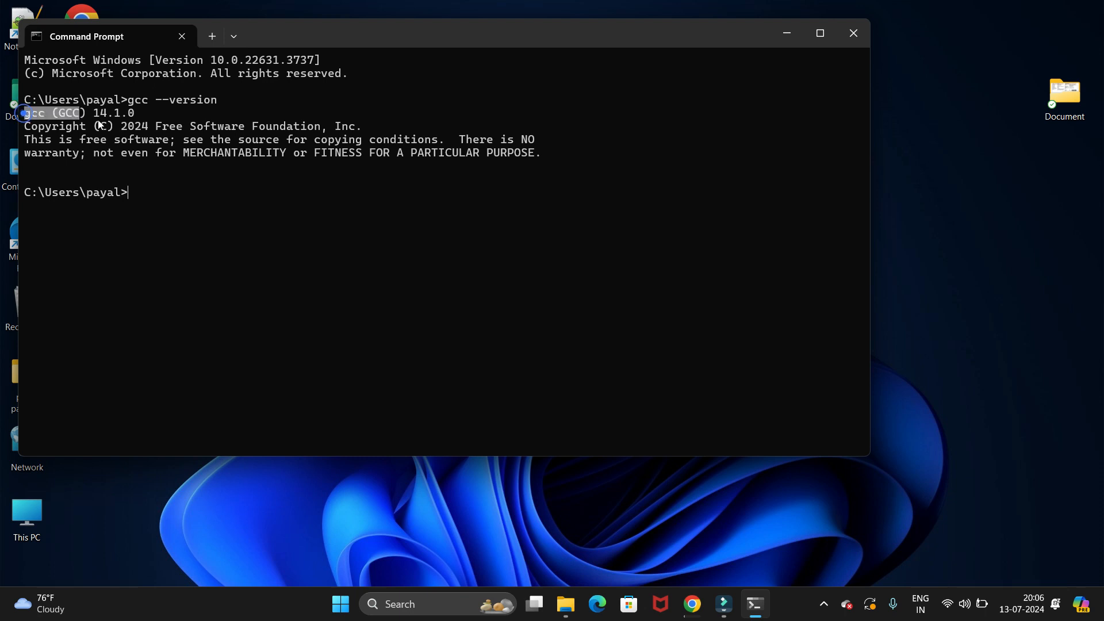
left_click_drag(24, 113, 314, 170)
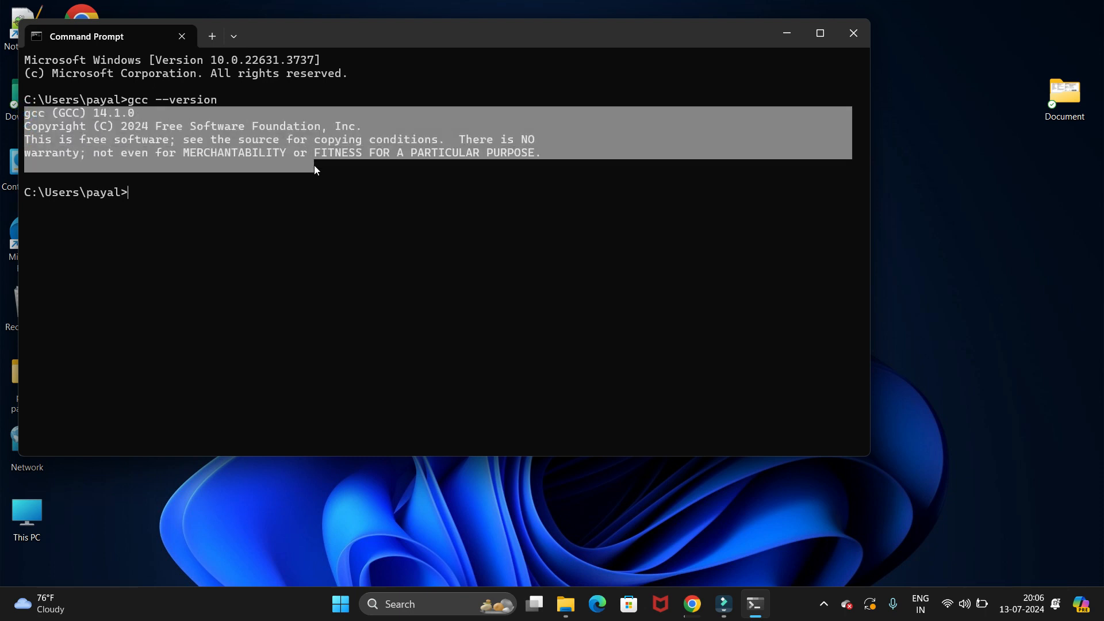
left_click(266, 264)
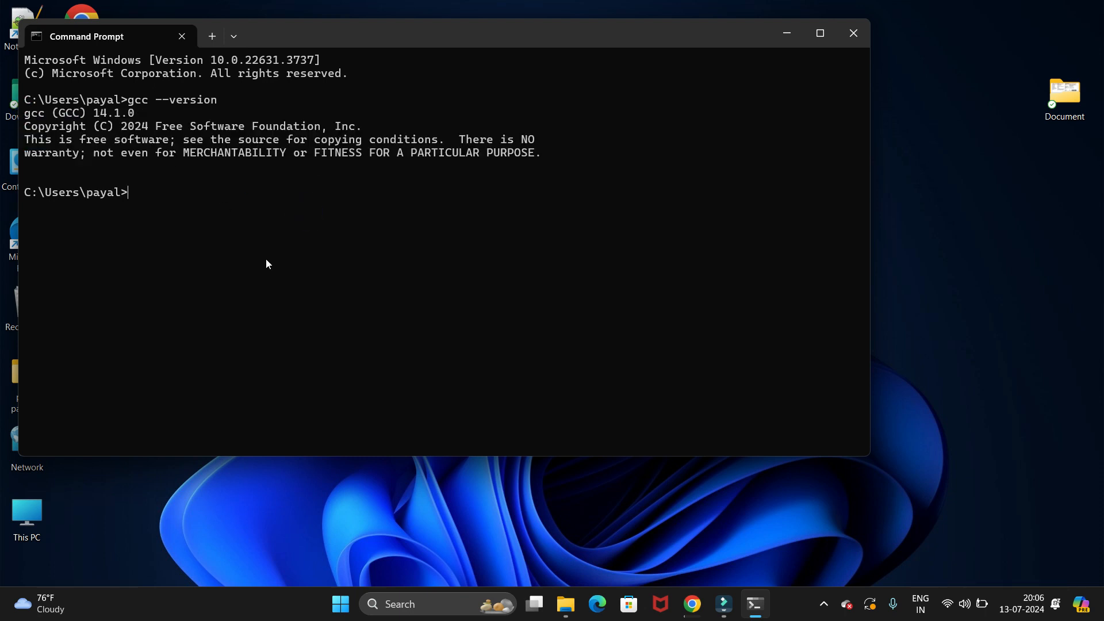
mouse_move(498, 203)
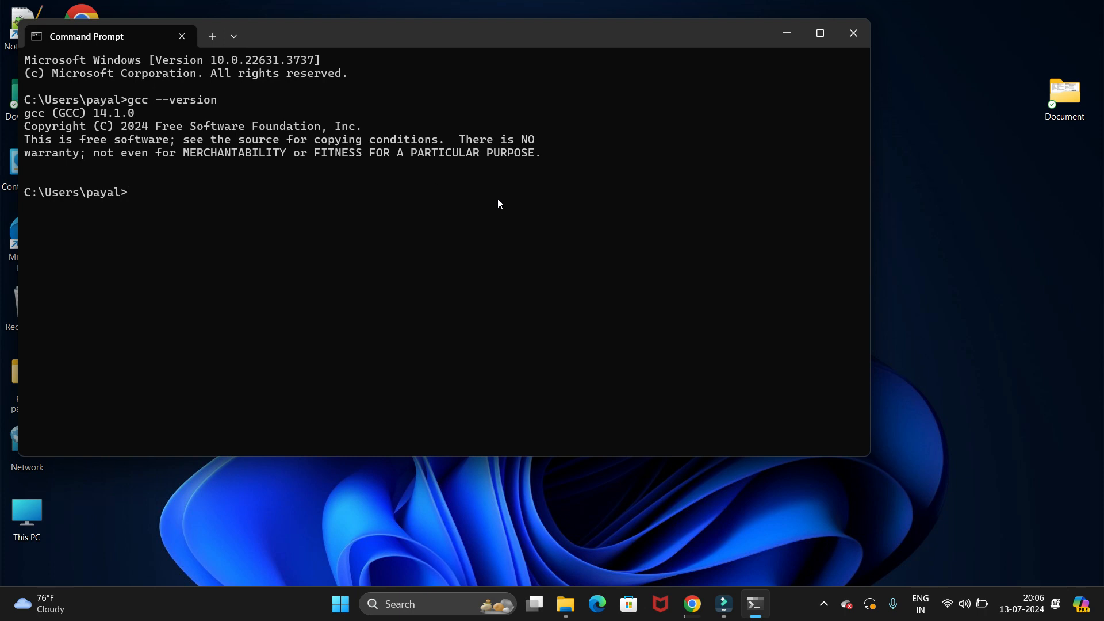
mouse_move(620, 360)
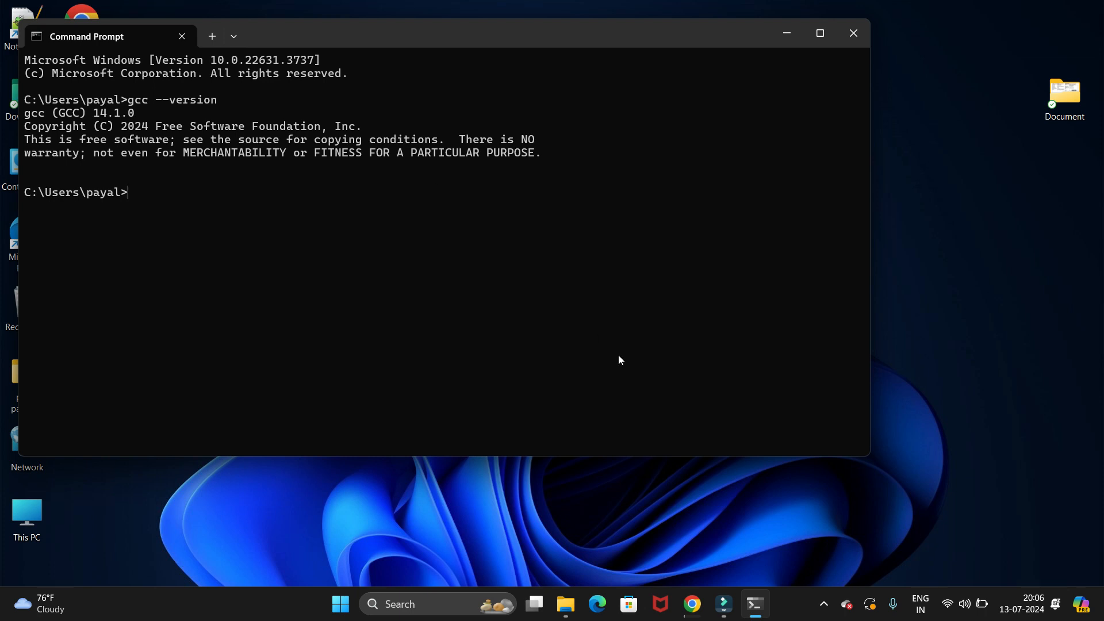
mouse_move(789, 423)
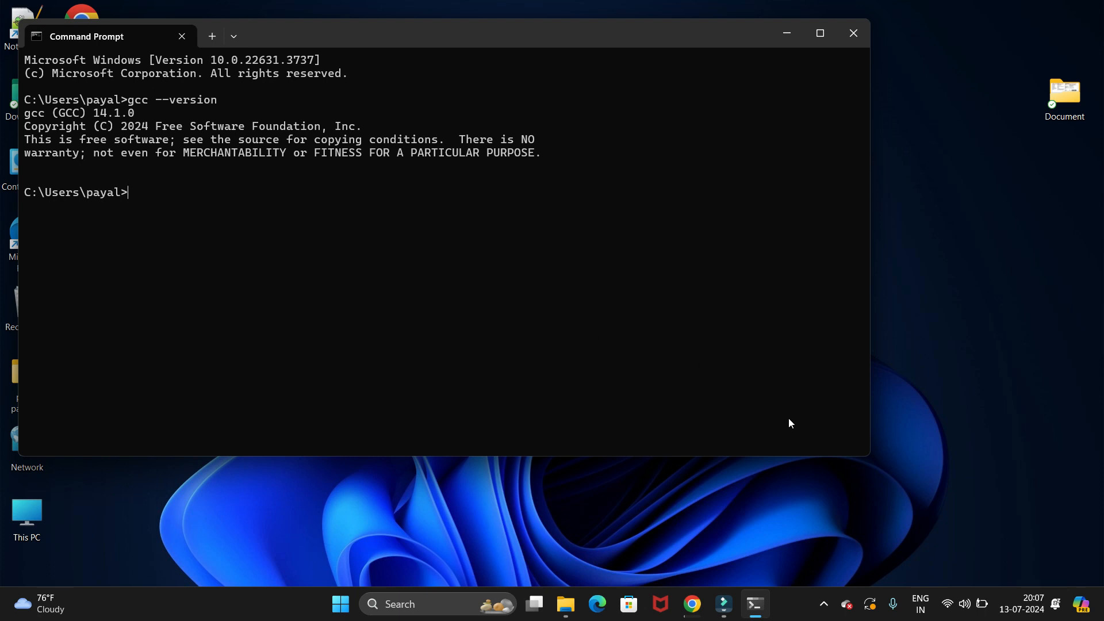